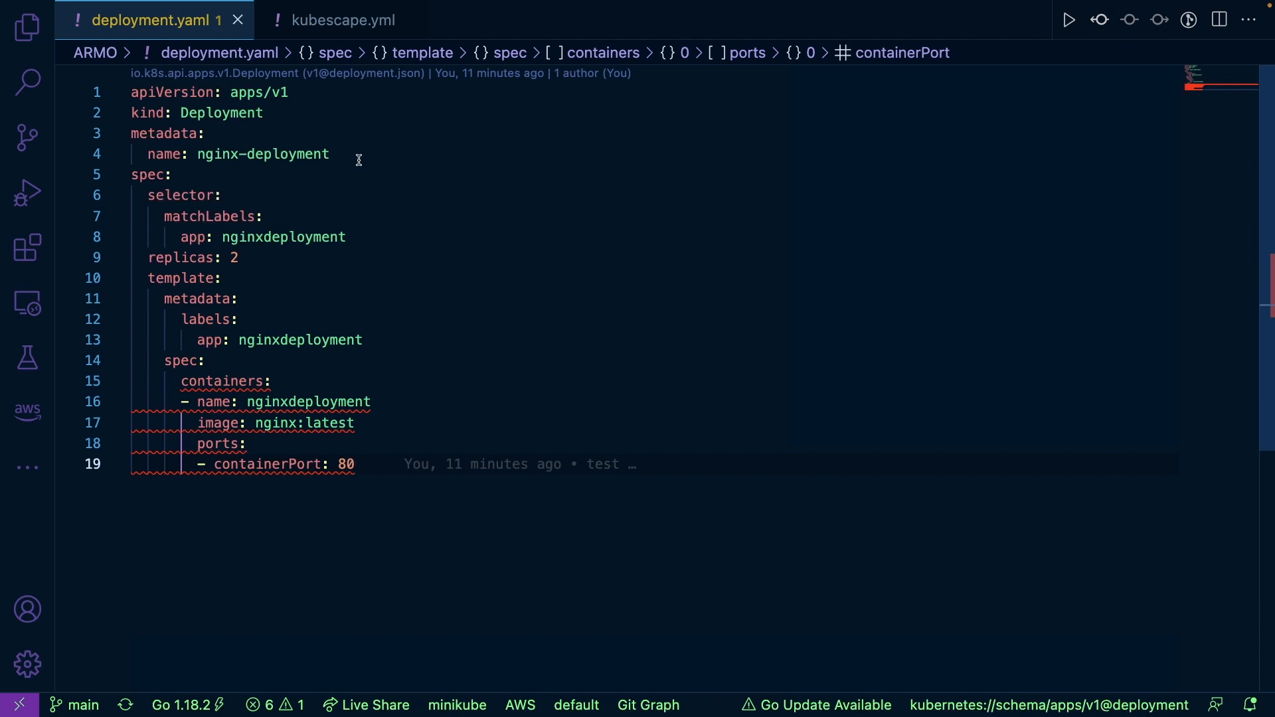
mouse_move(257, 252)
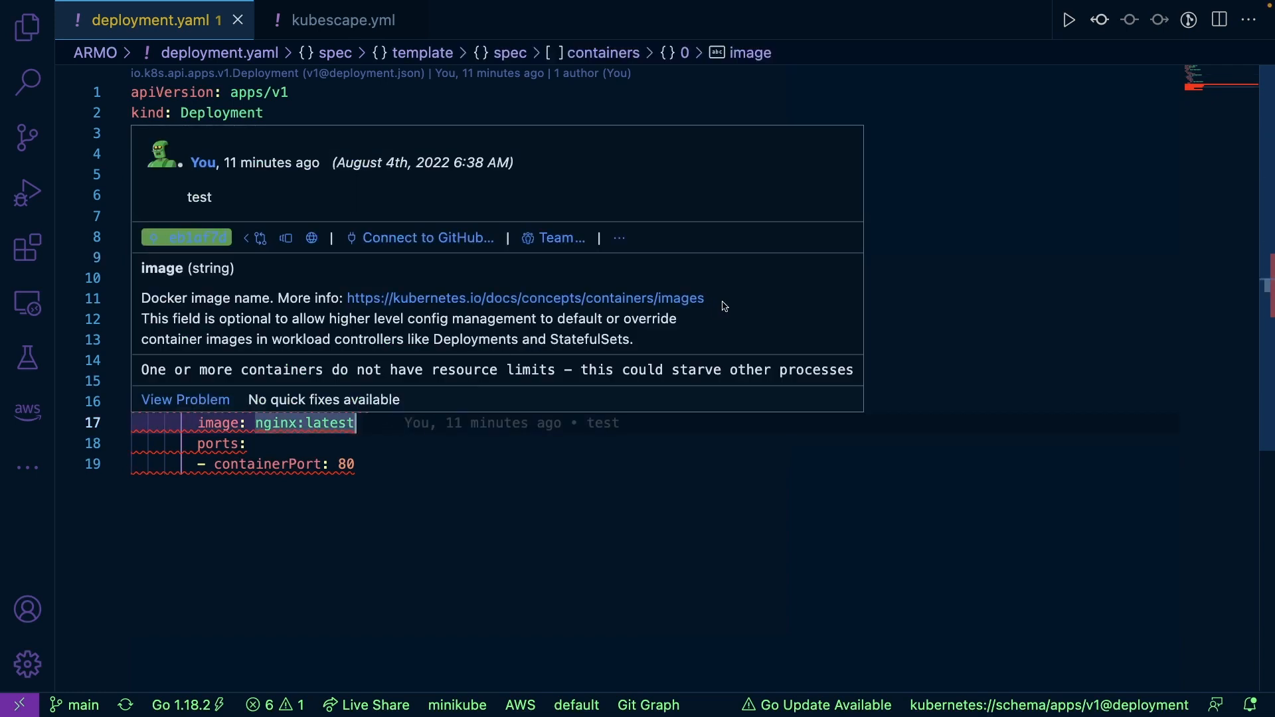
mouse_move(334, 25)
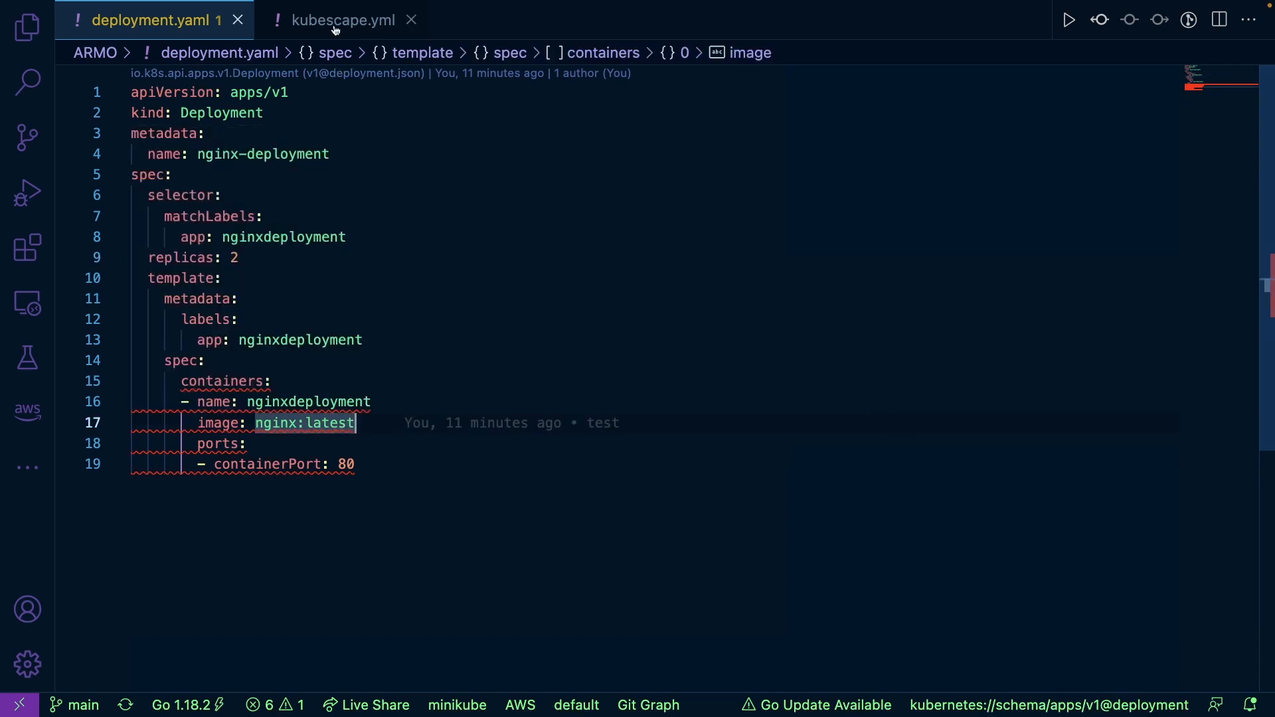
mouse_move(342, 19)
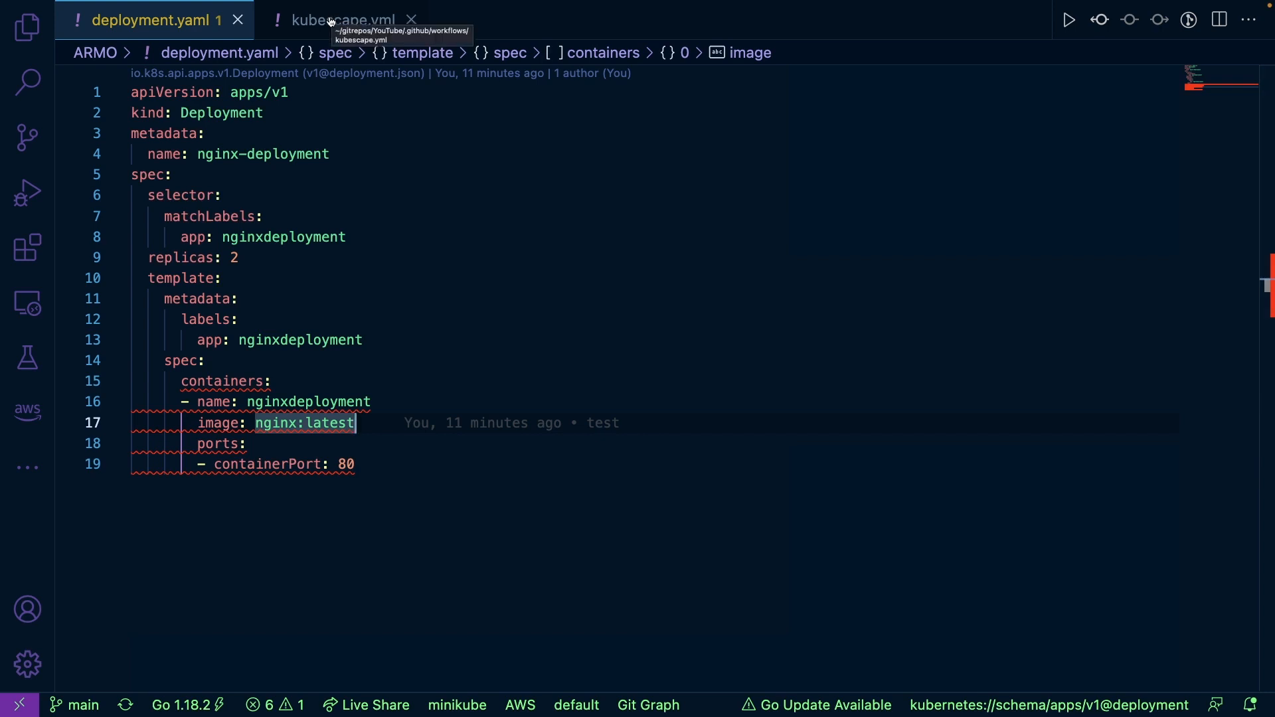
Step: Review kubescape.yml and highlight its scan path, ARMO/deployment.yaml
left_click(341, 19)
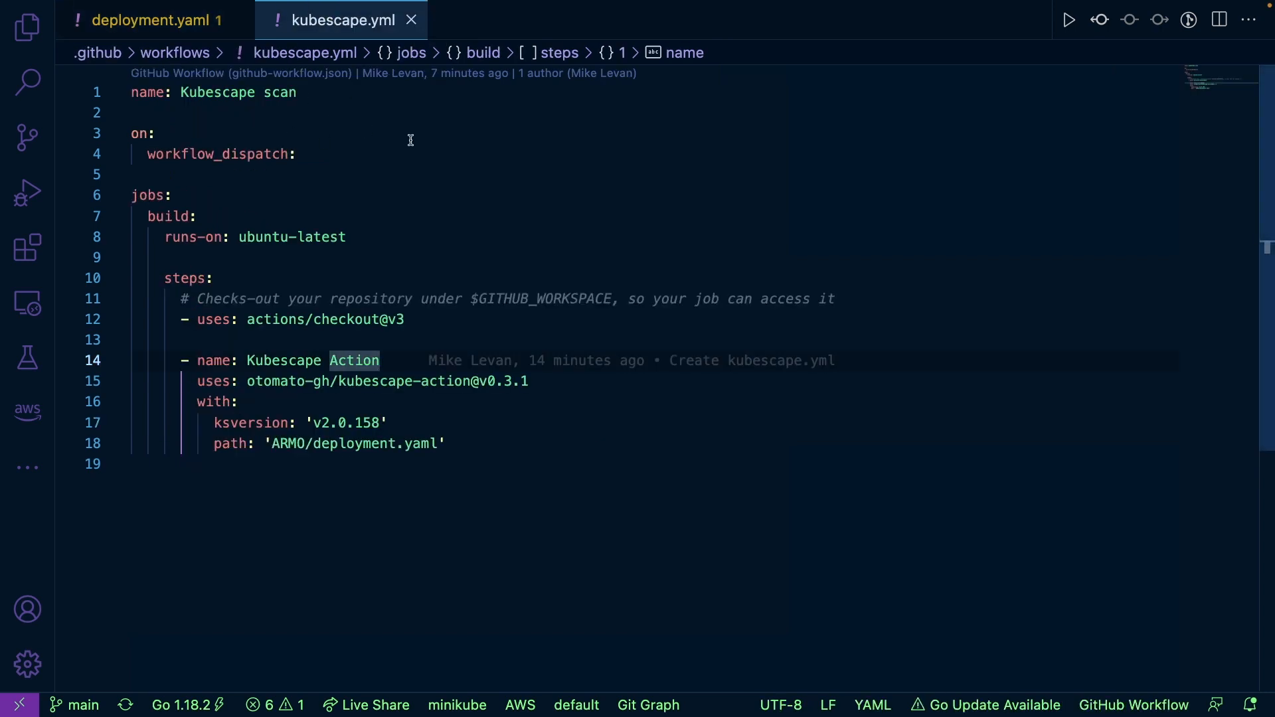
mouse_move(449, 195)
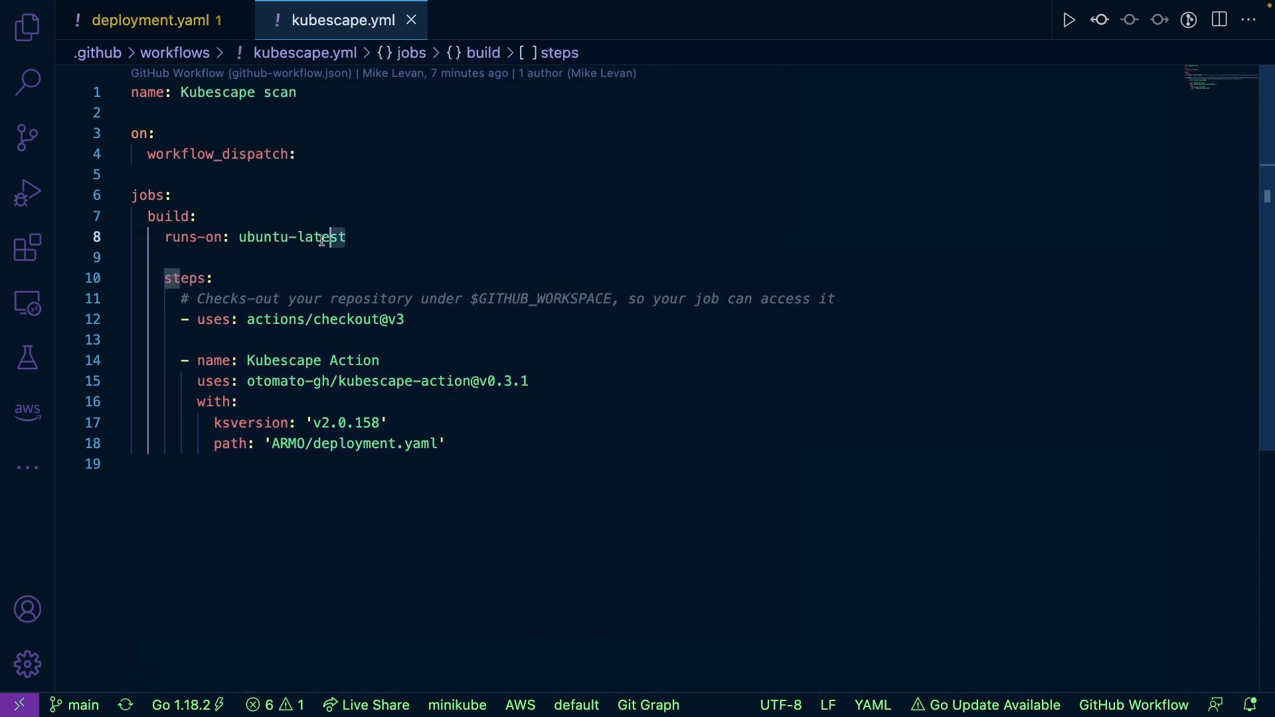
double_click(291, 236)
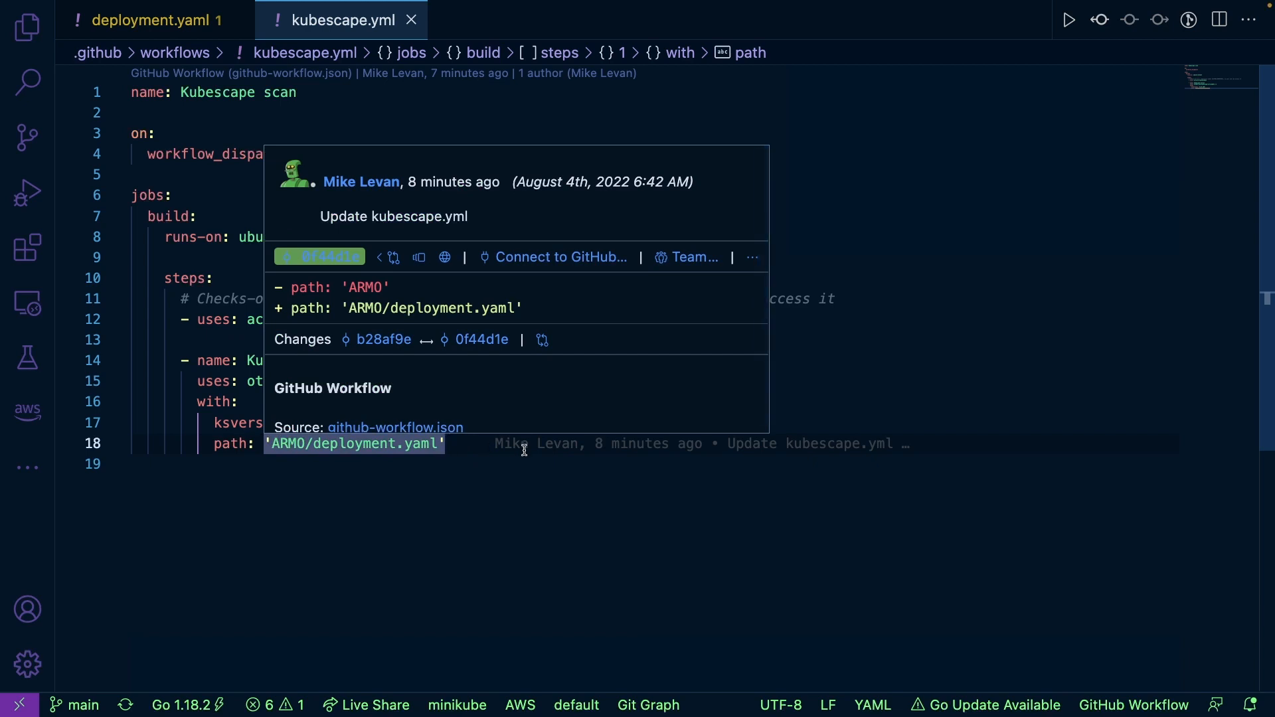
mouse_move(529, 453)
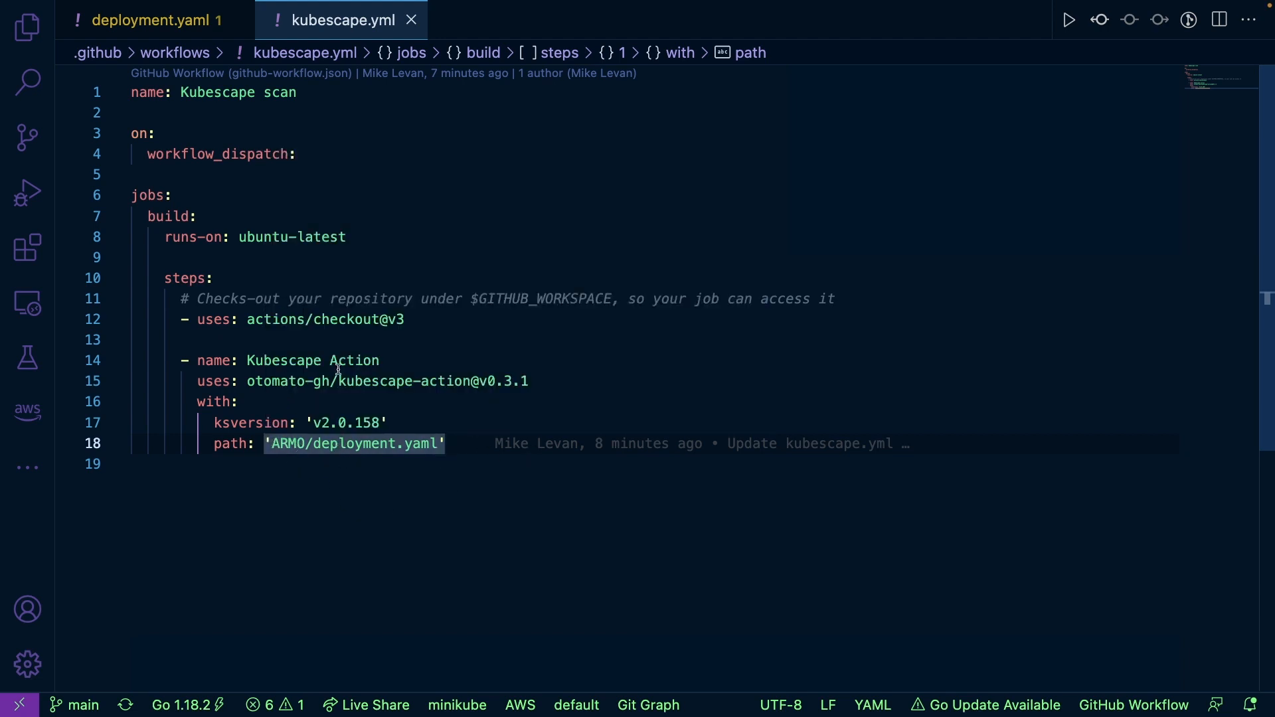
Step: Switch to the deployment.yaml tab, then back to kubescape.yml
left_click(146, 19)
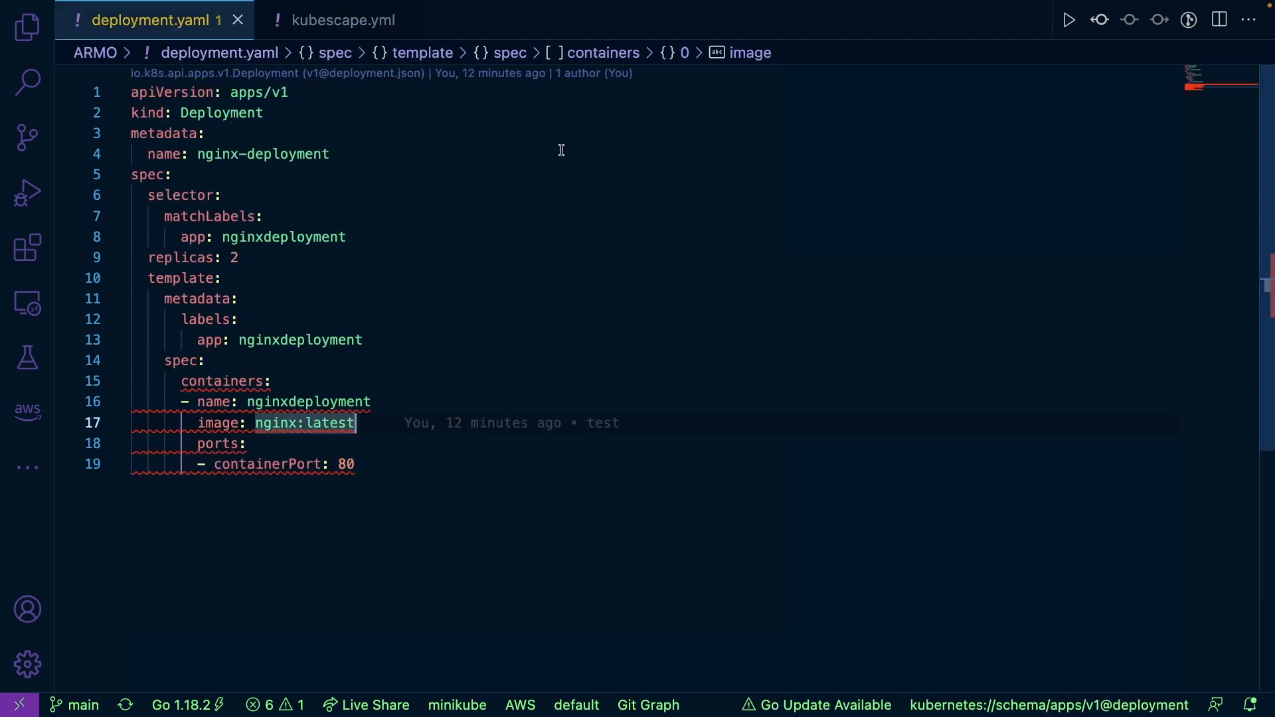
mouse_move(261, 81)
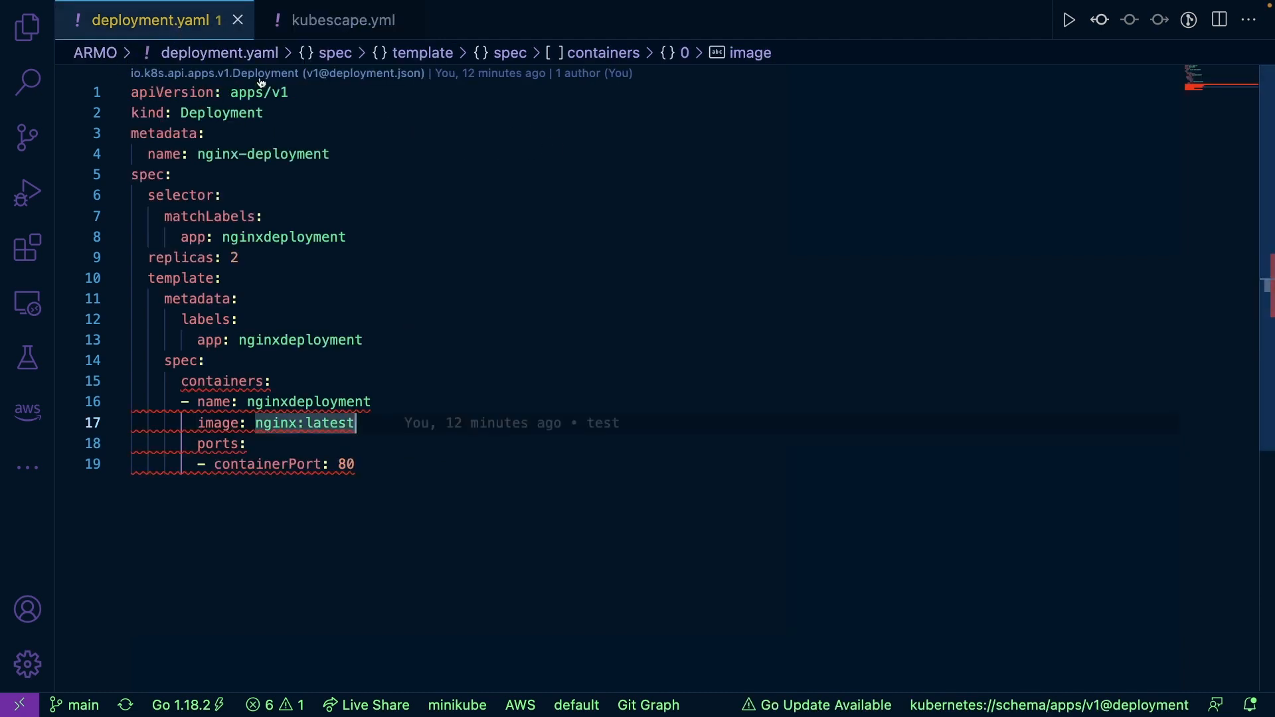
left_click(343, 19)
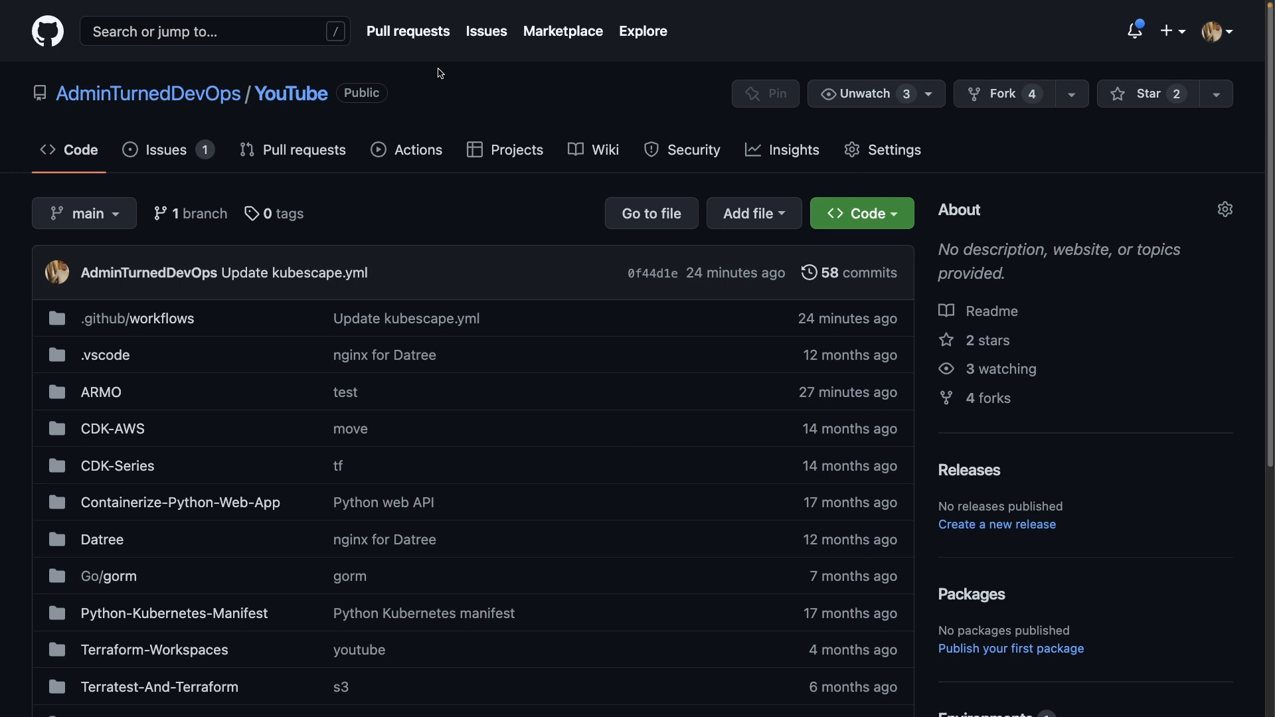
mouse_move(281, 75)
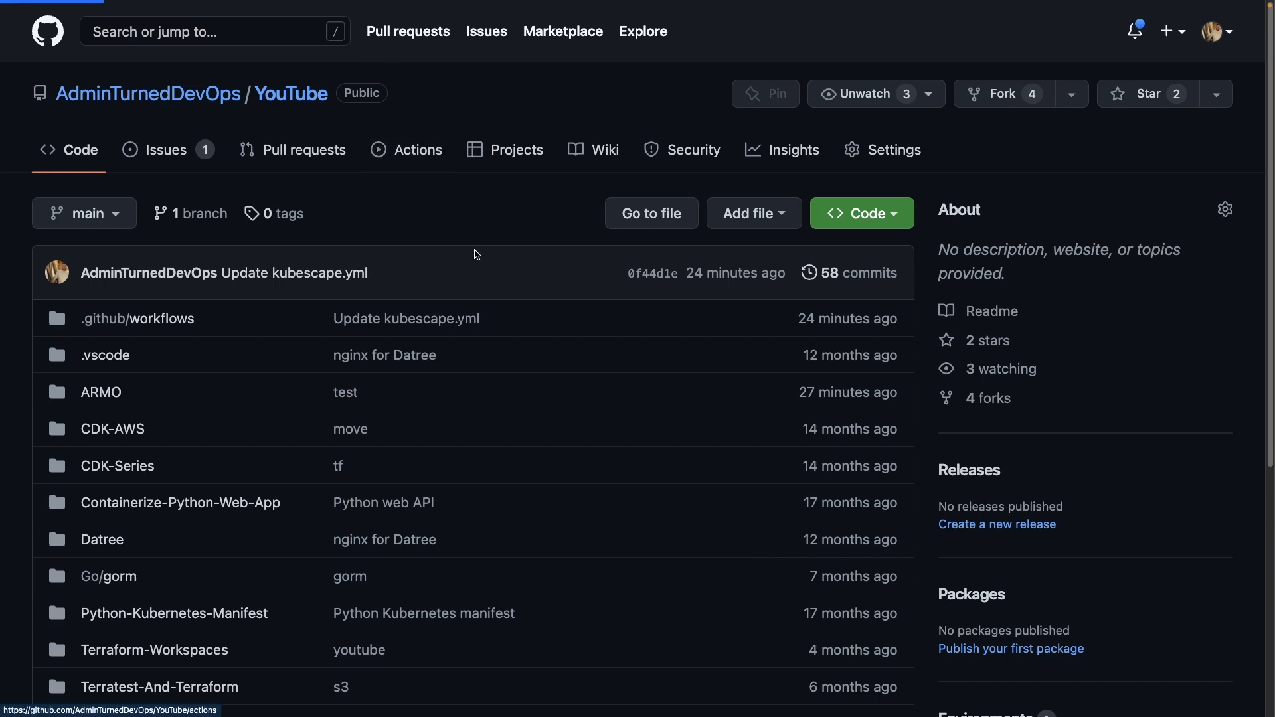
Step: From Actions, create a new workflow set up yourself as main.yml
left_click(418, 150)
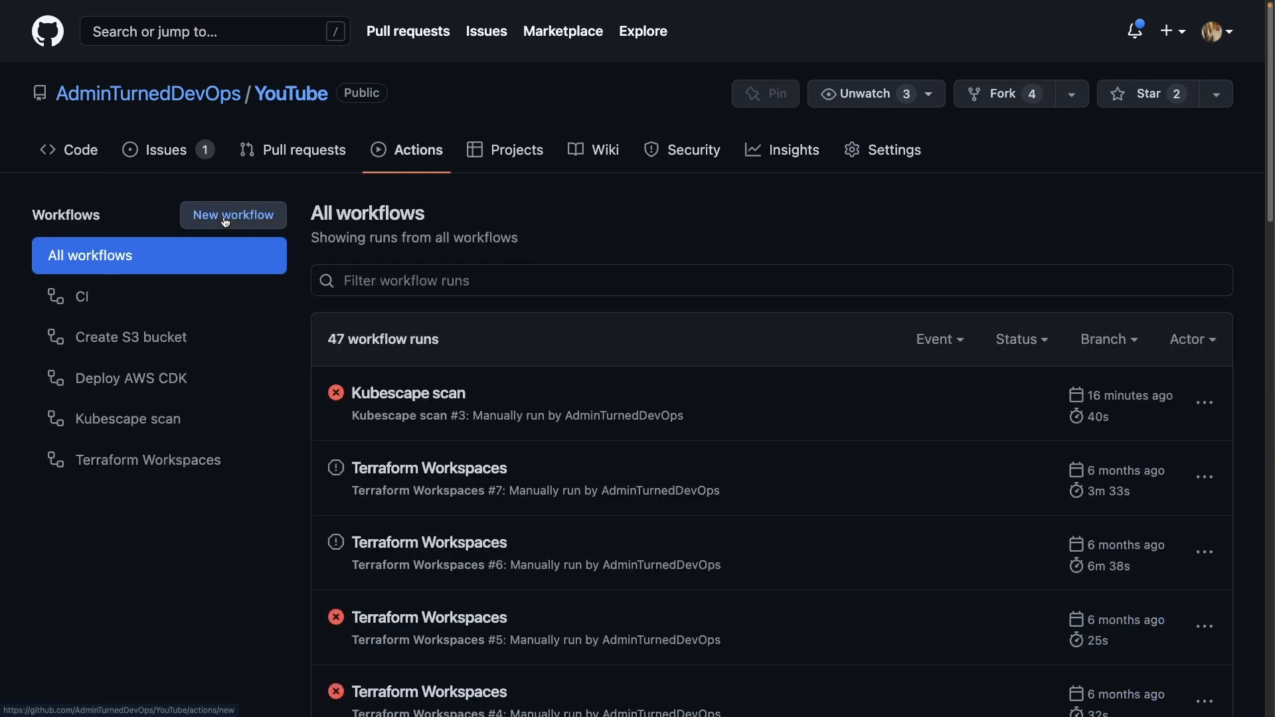
left_click(232, 214)
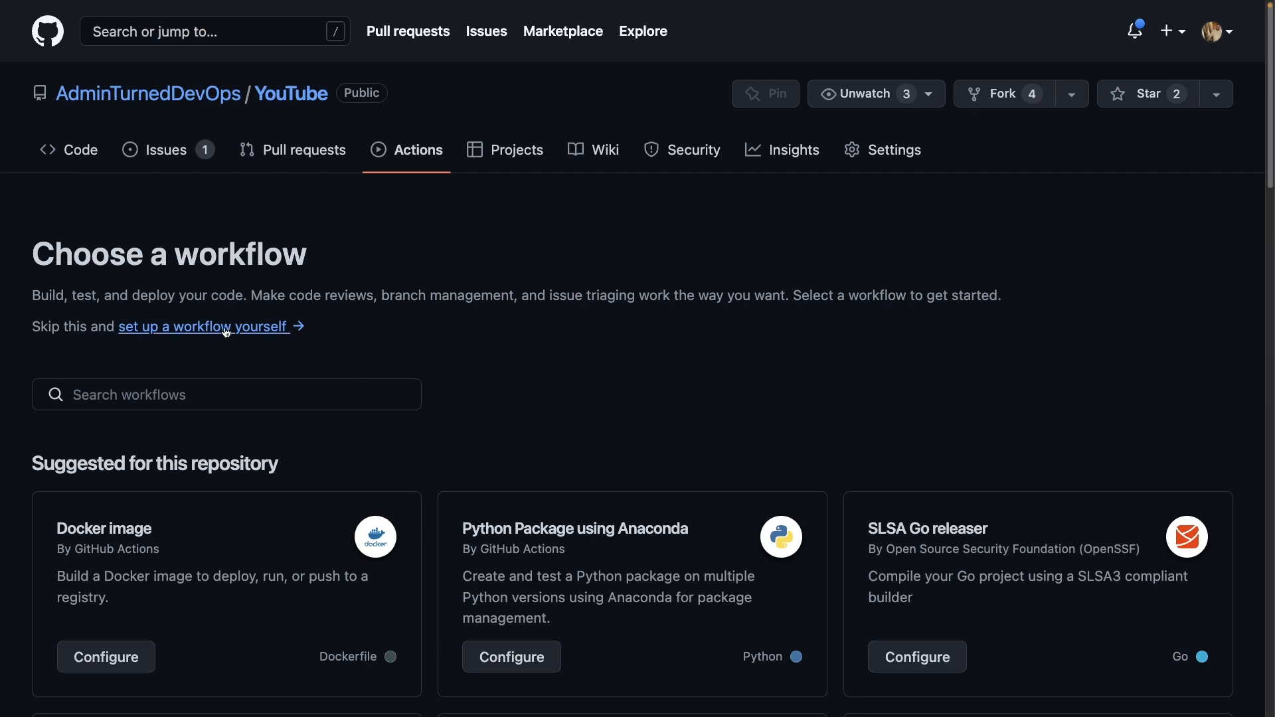
left_click(202, 326)
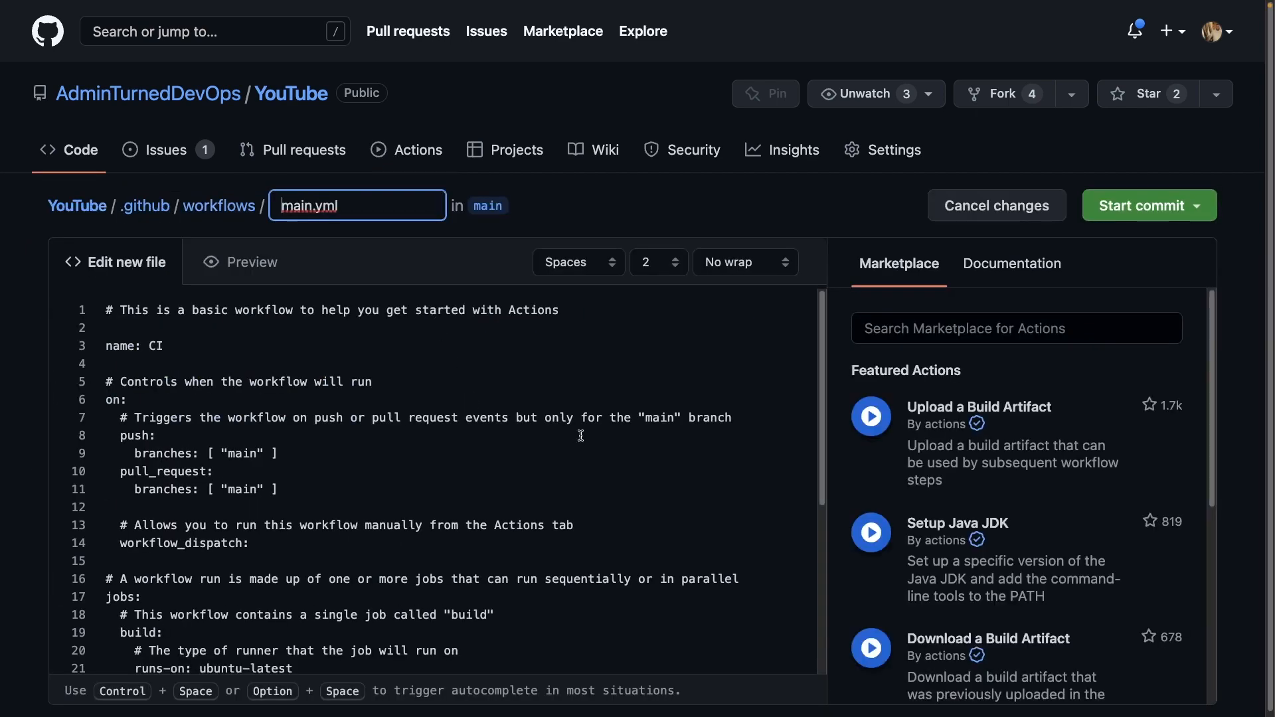
mouse_move(525, 391)
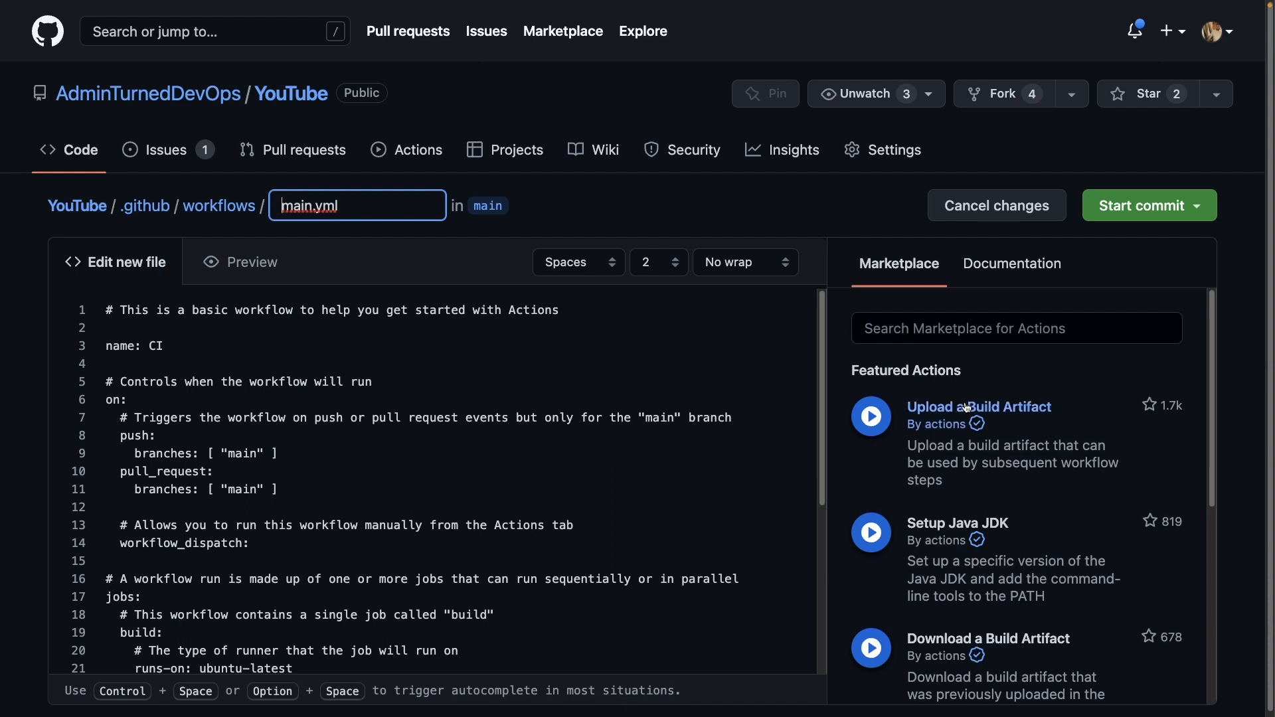
Step: Search the Actions marketplace for 'kub' to find the Kubescape Action
left_click(1015, 325)
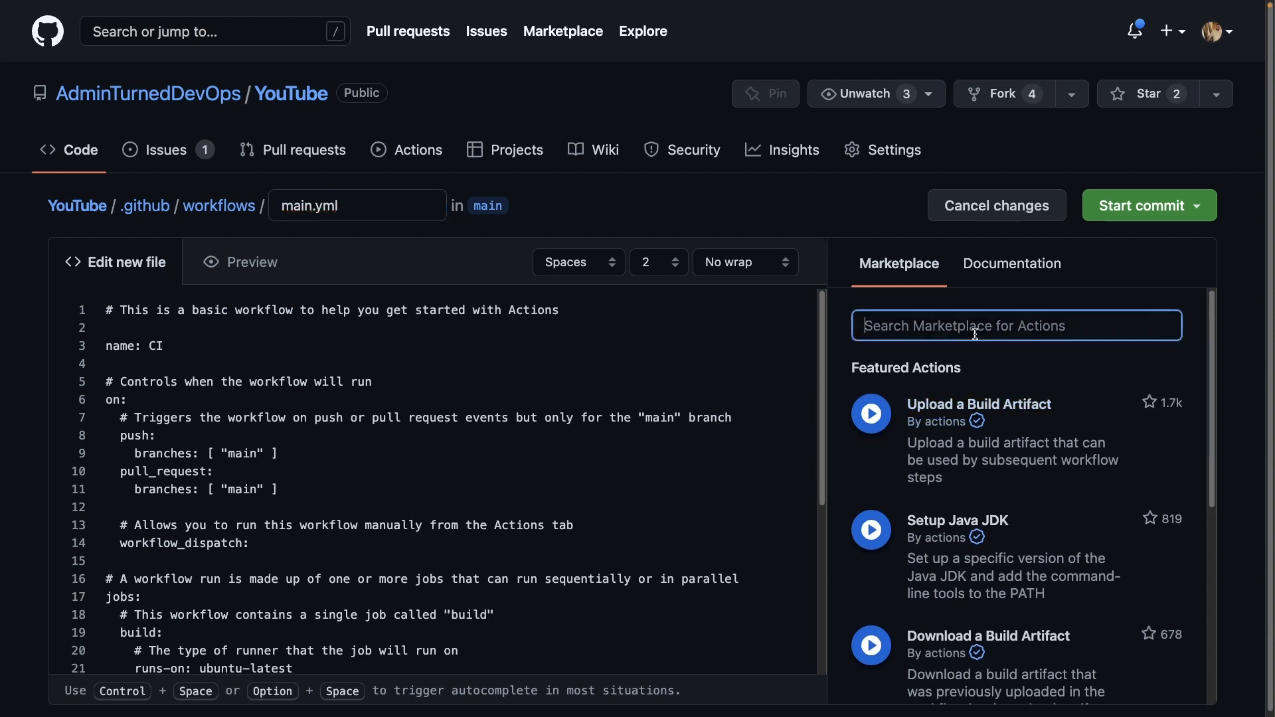
type("kub")
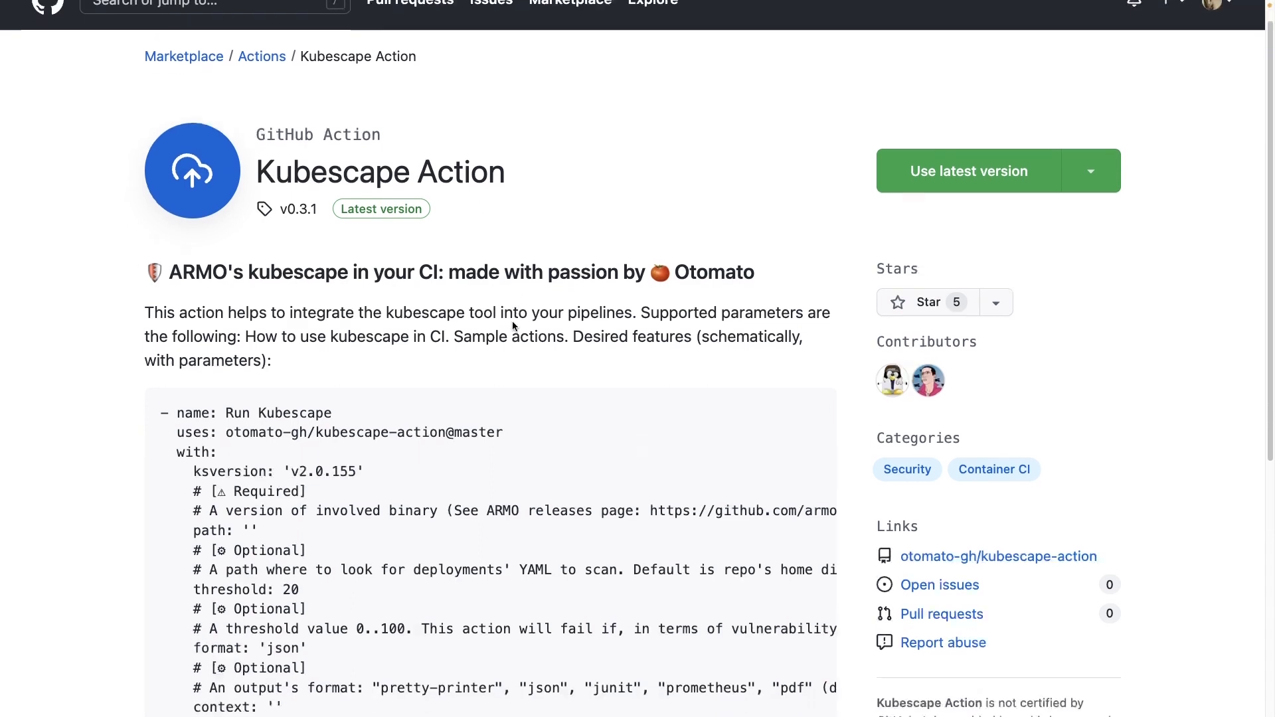
Step: Scroll the Kubescape Action README, highlighting the sample version and path parameters
scroll("down", 3)
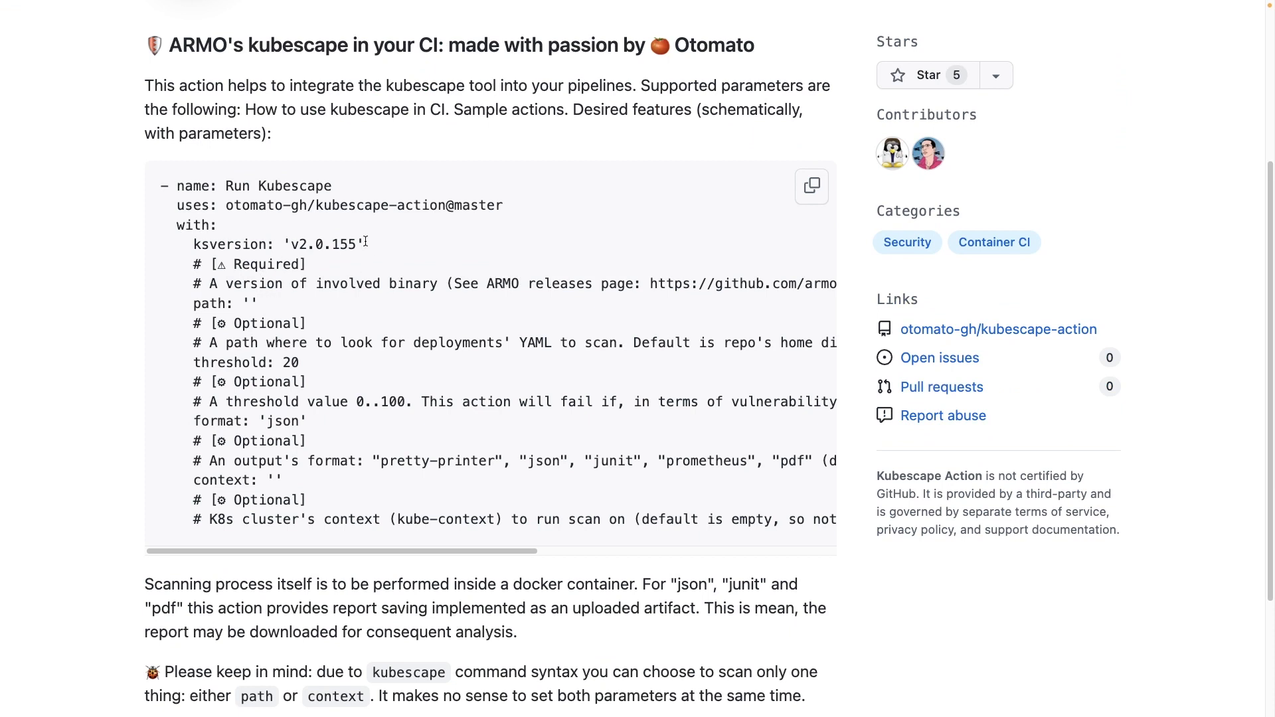
double_click(279, 243)
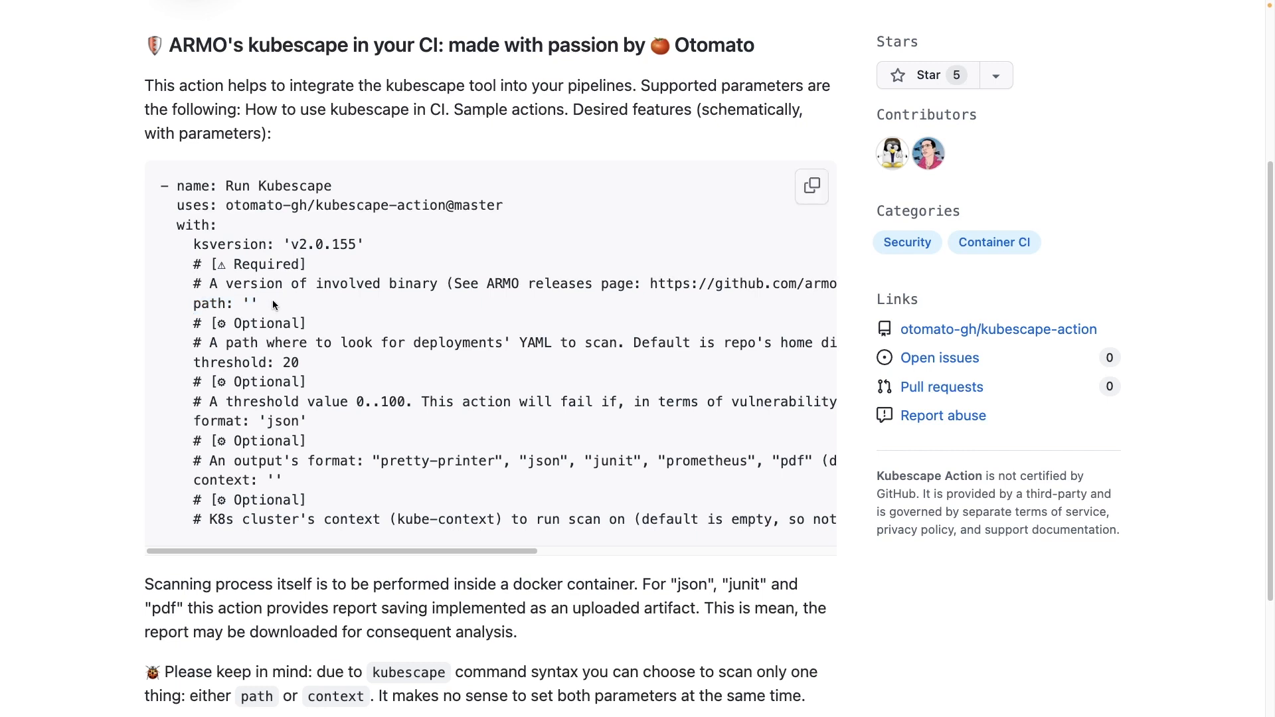
double_click(246, 362)
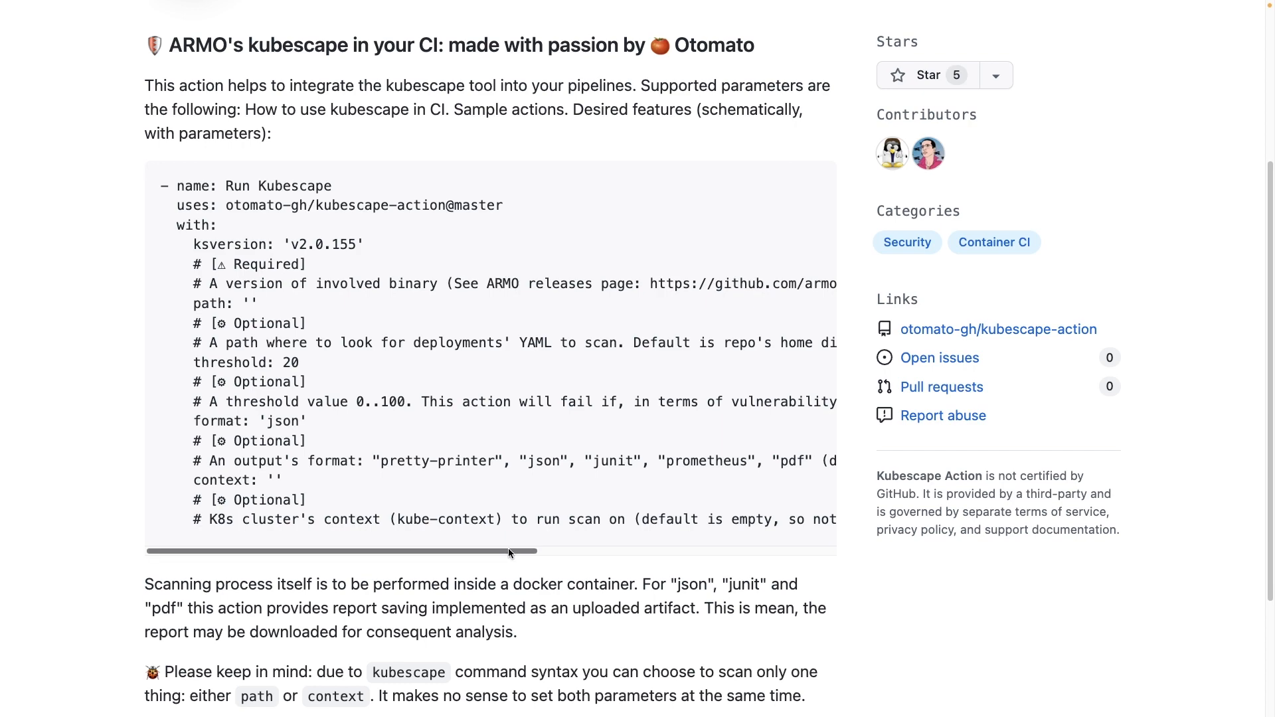
double_click(236, 480)
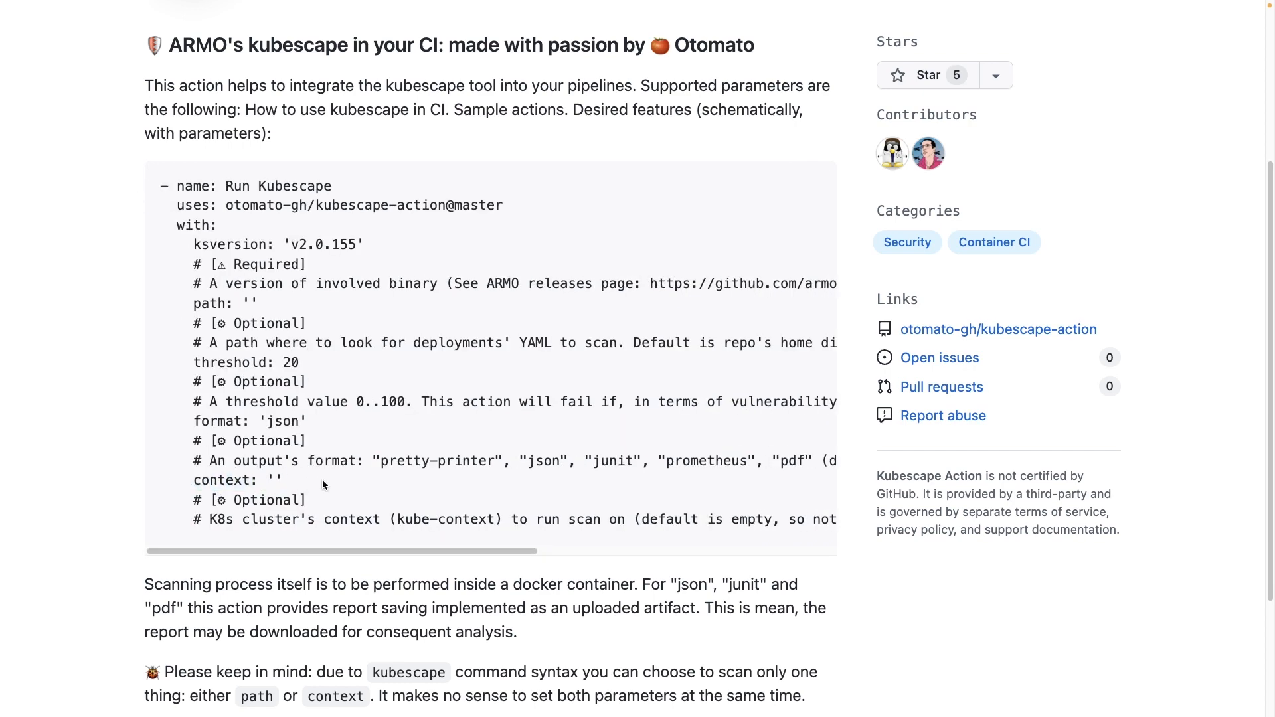
scroll("down", 3)
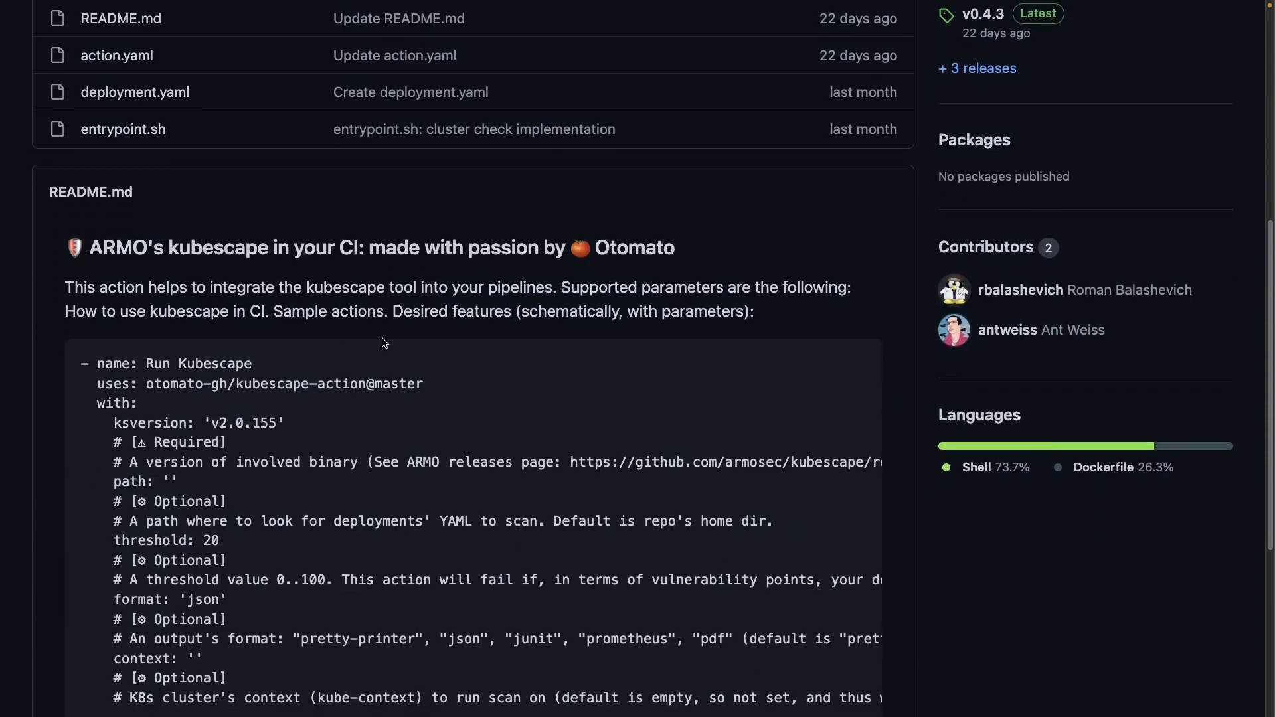
Step: Scroll up the kubescape-action repository page to its file list
scroll("up", 3)
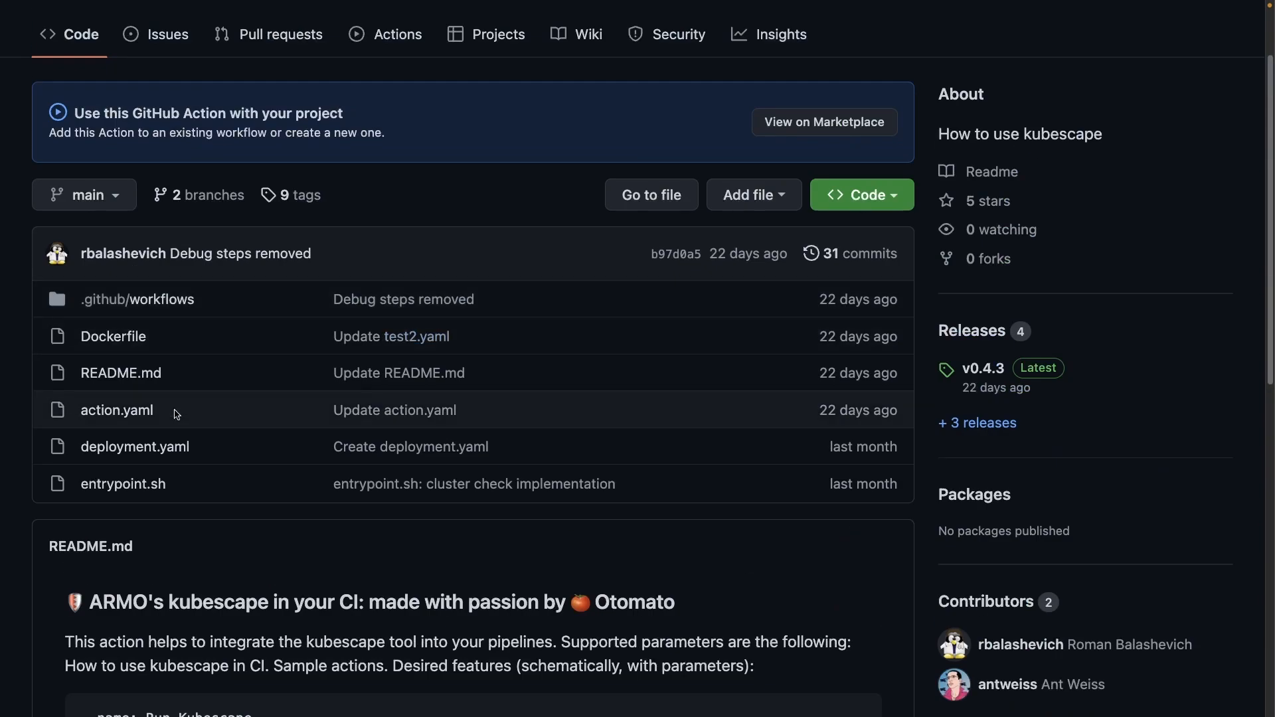
mouse_move(122, 372)
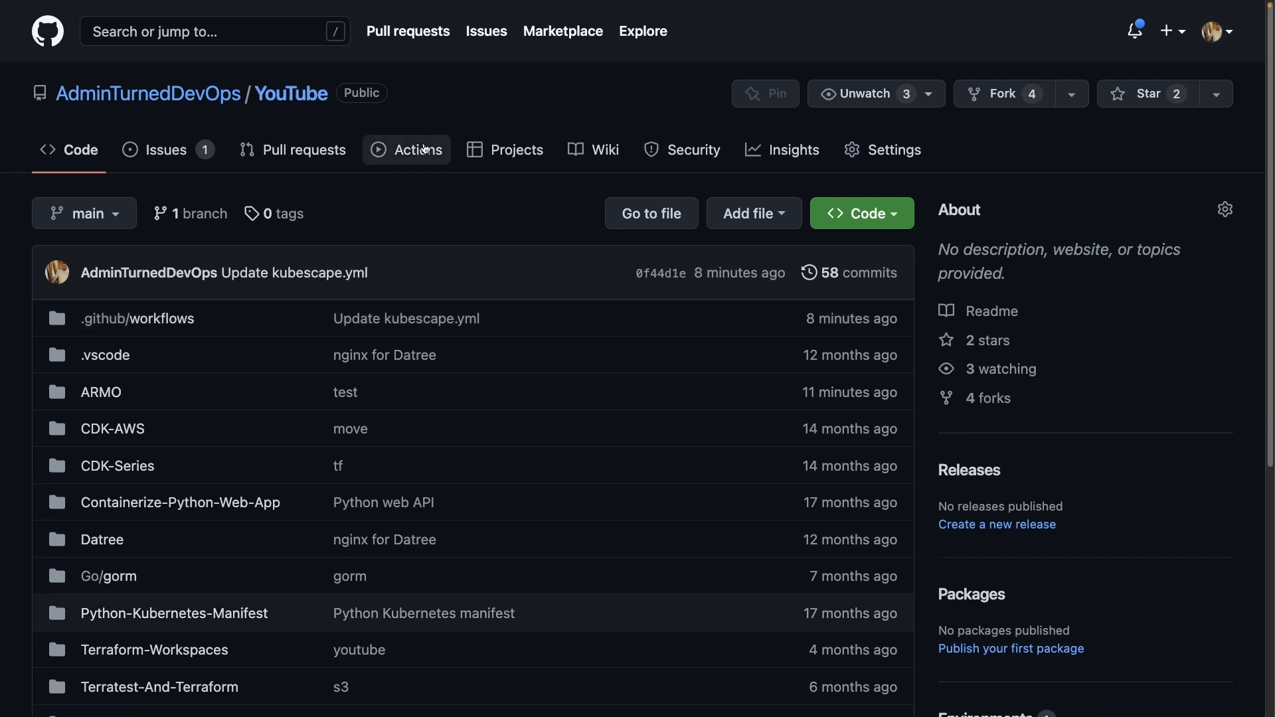
Step: Trigger the Kubescape scan workflow manually on branch main
left_click(418, 150)
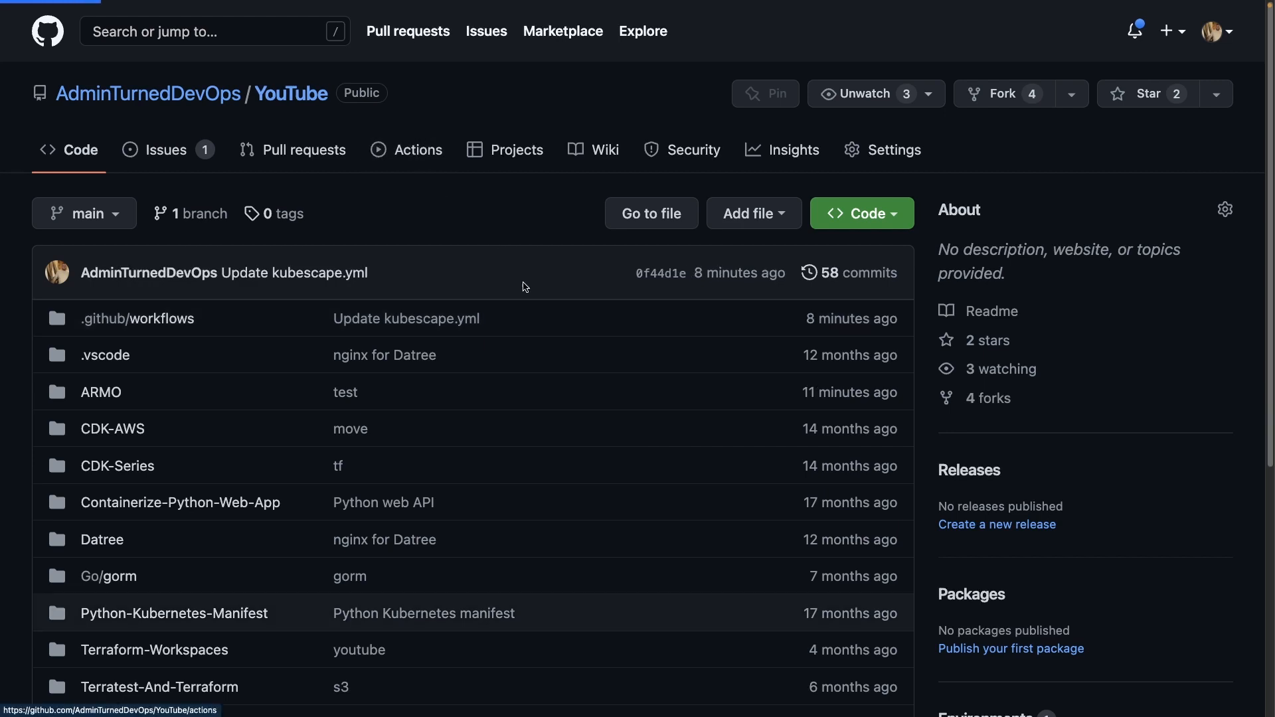
left_click(418, 150)
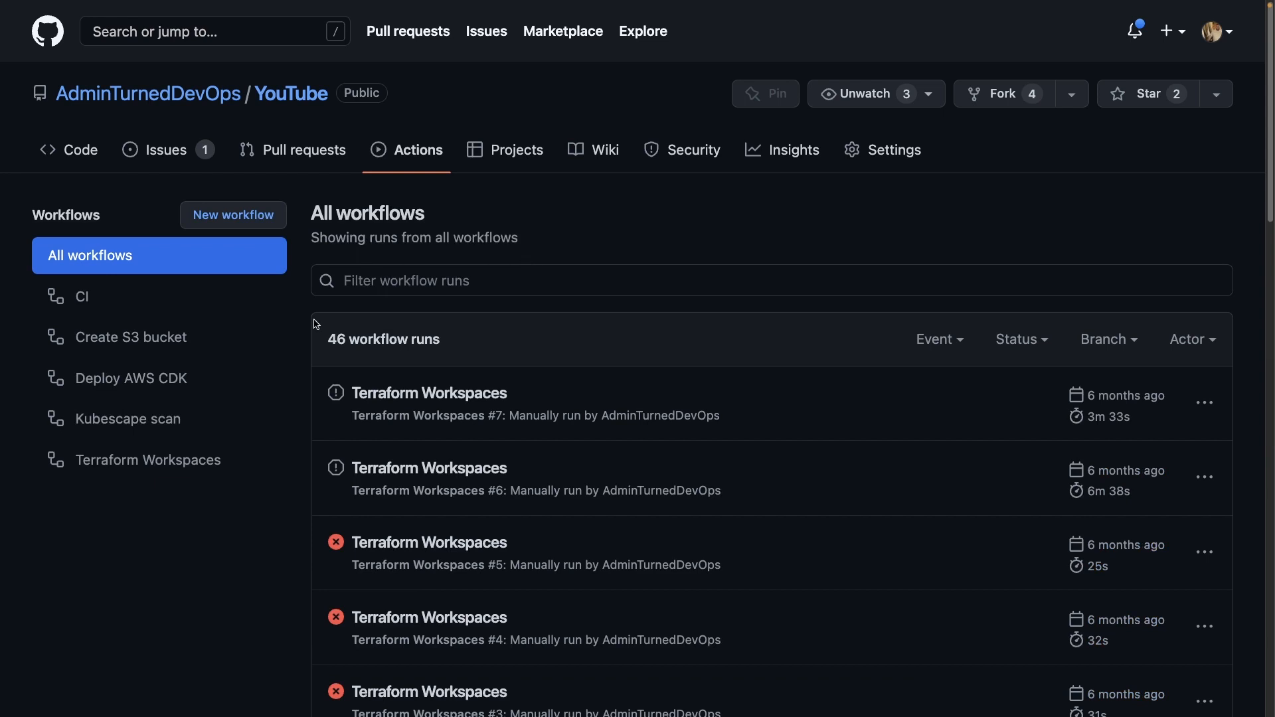
left_click(127, 419)
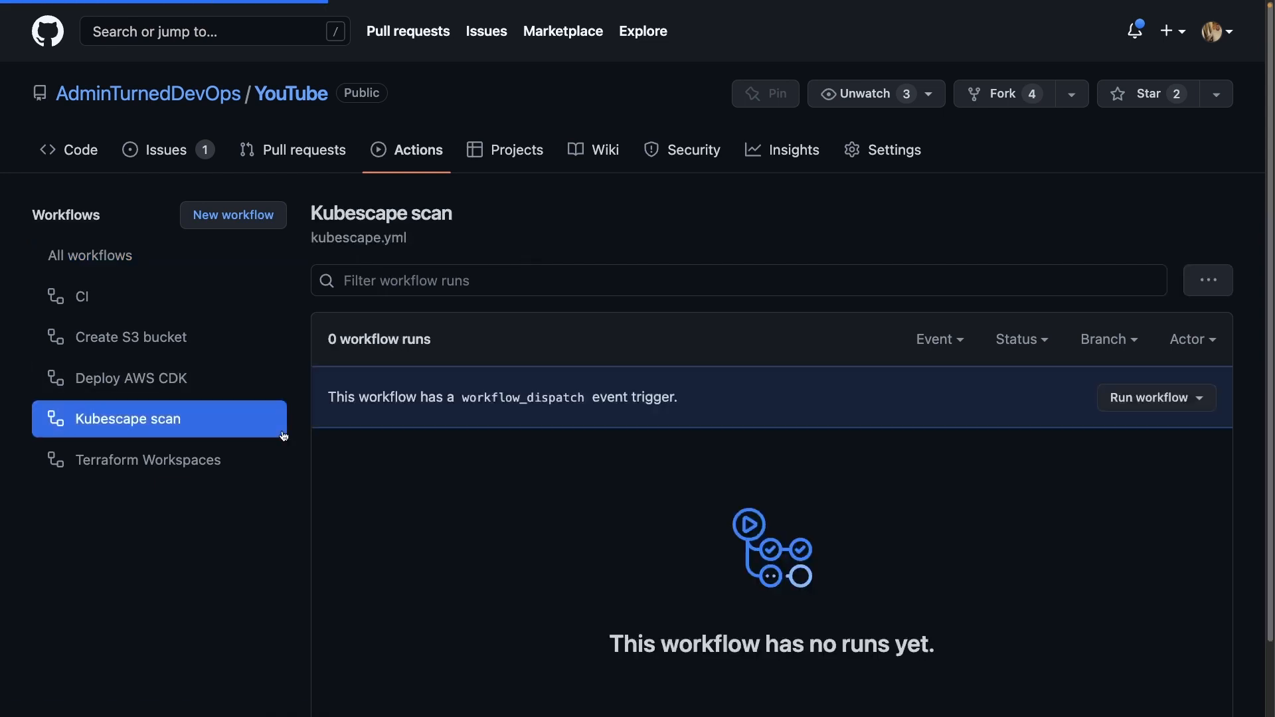
mouse_move(1021, 422)
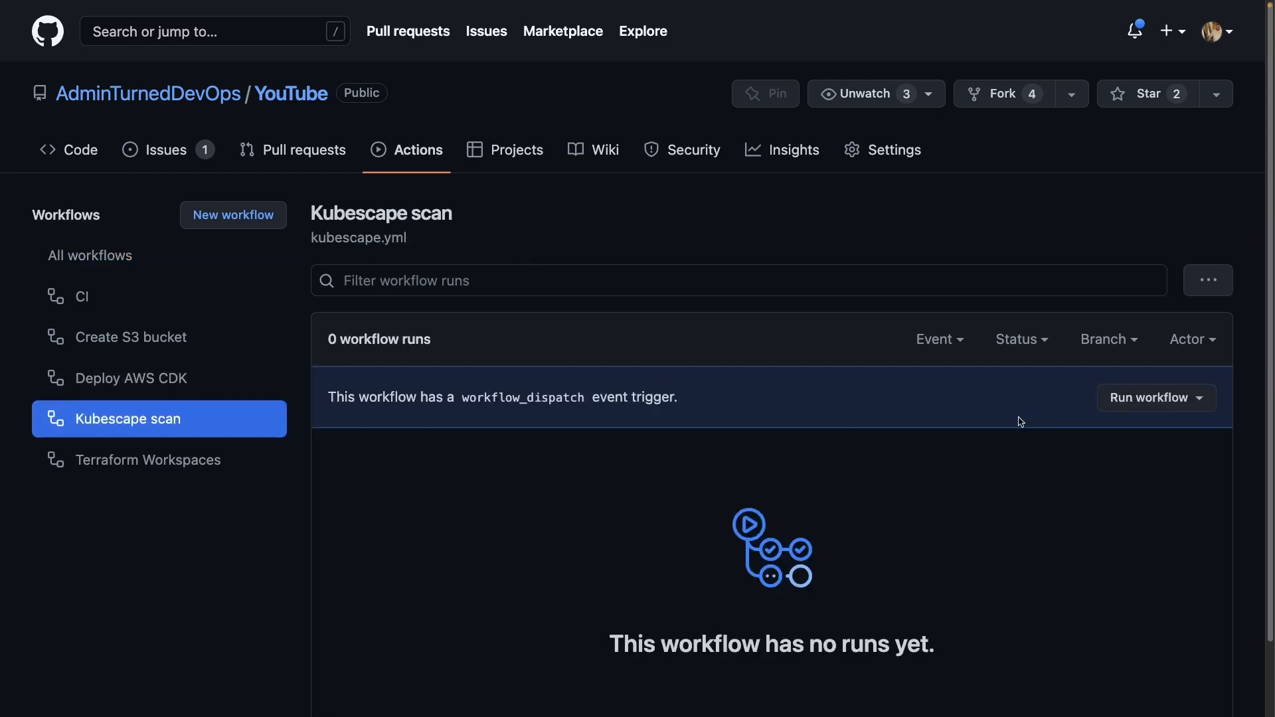
left_click(1154, 398)
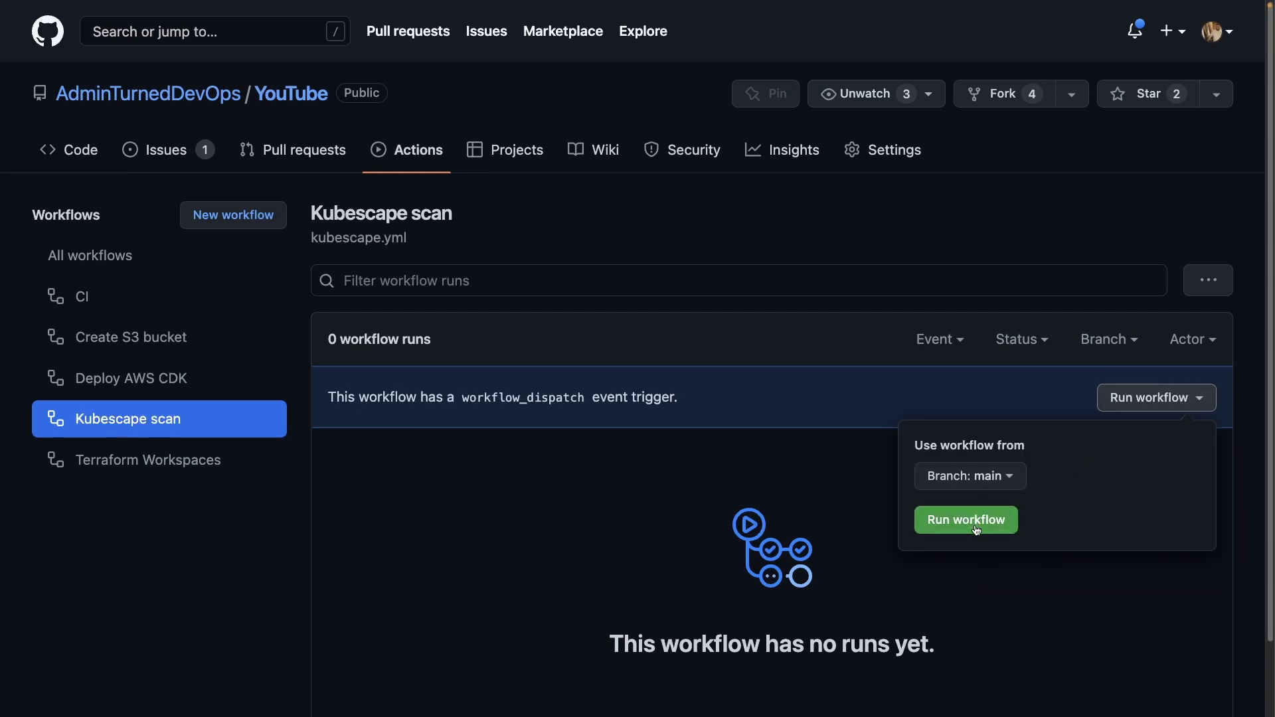
left_click(965, 519)
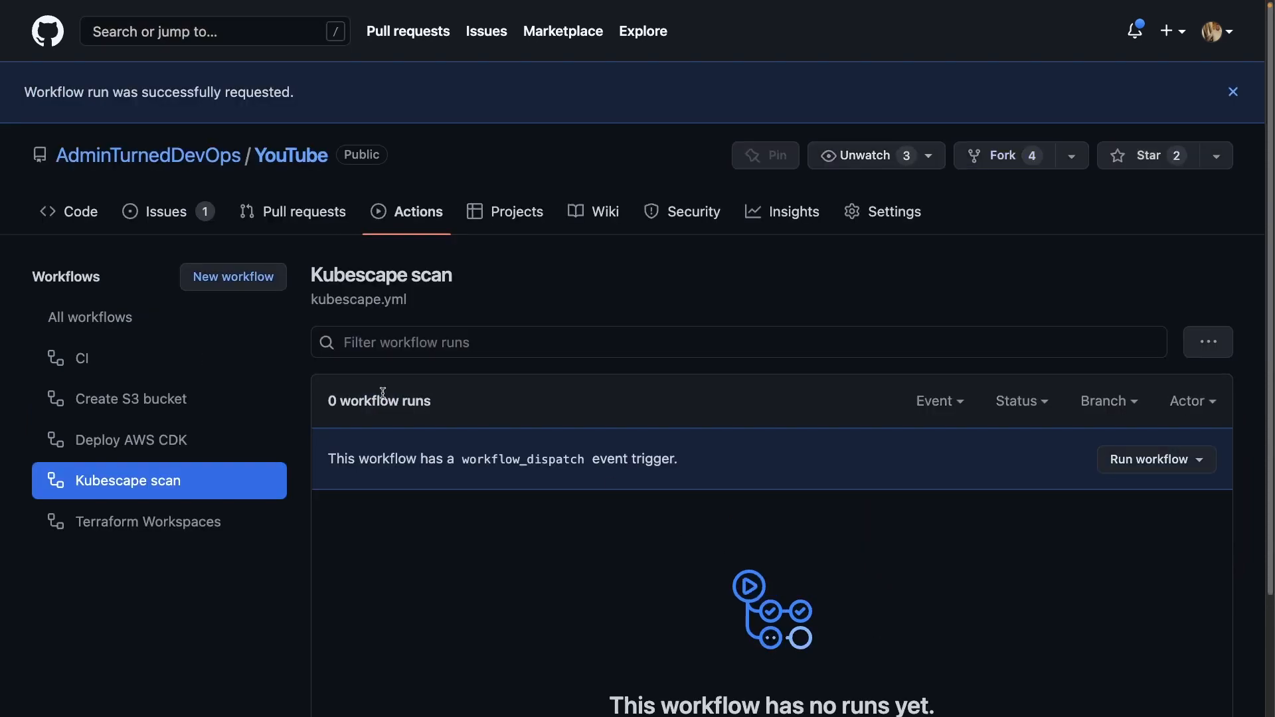
mouse_move(442, 354)
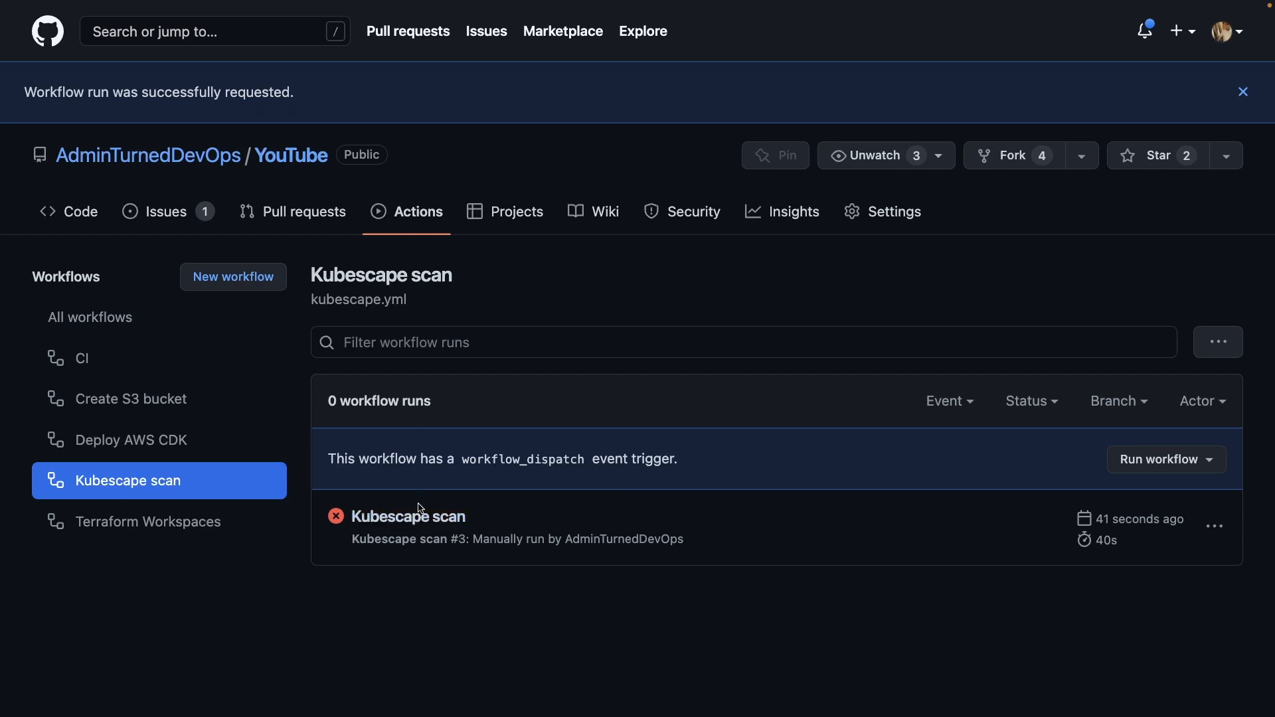
Step: Open run #3's build log and scroll through the failed controls results
left_click(431, 516)
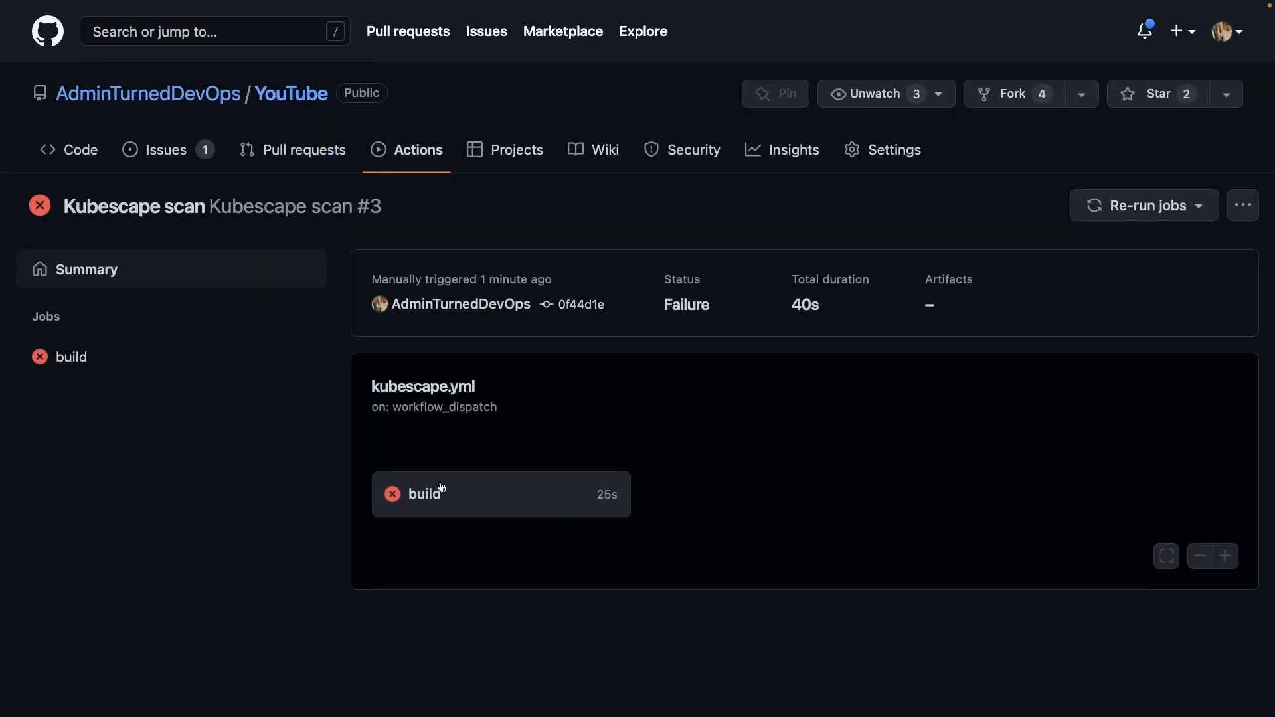
left_click(426, 493)
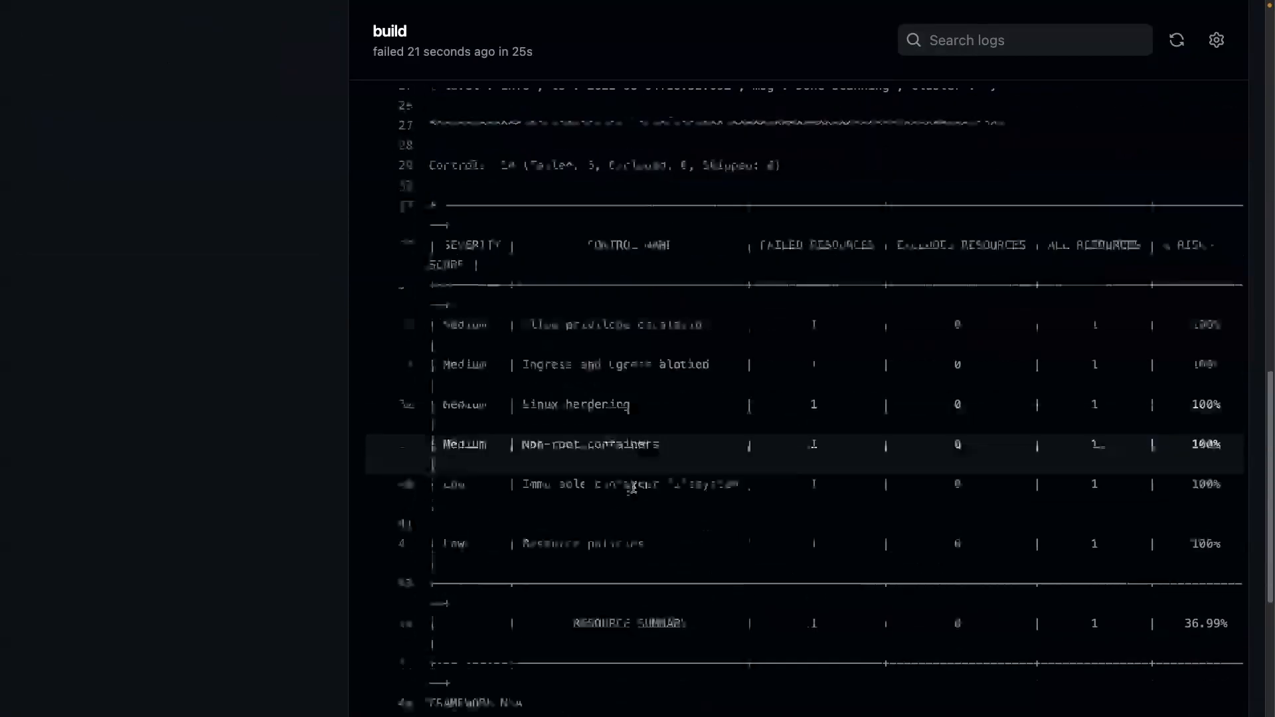
scroll("down", 3)
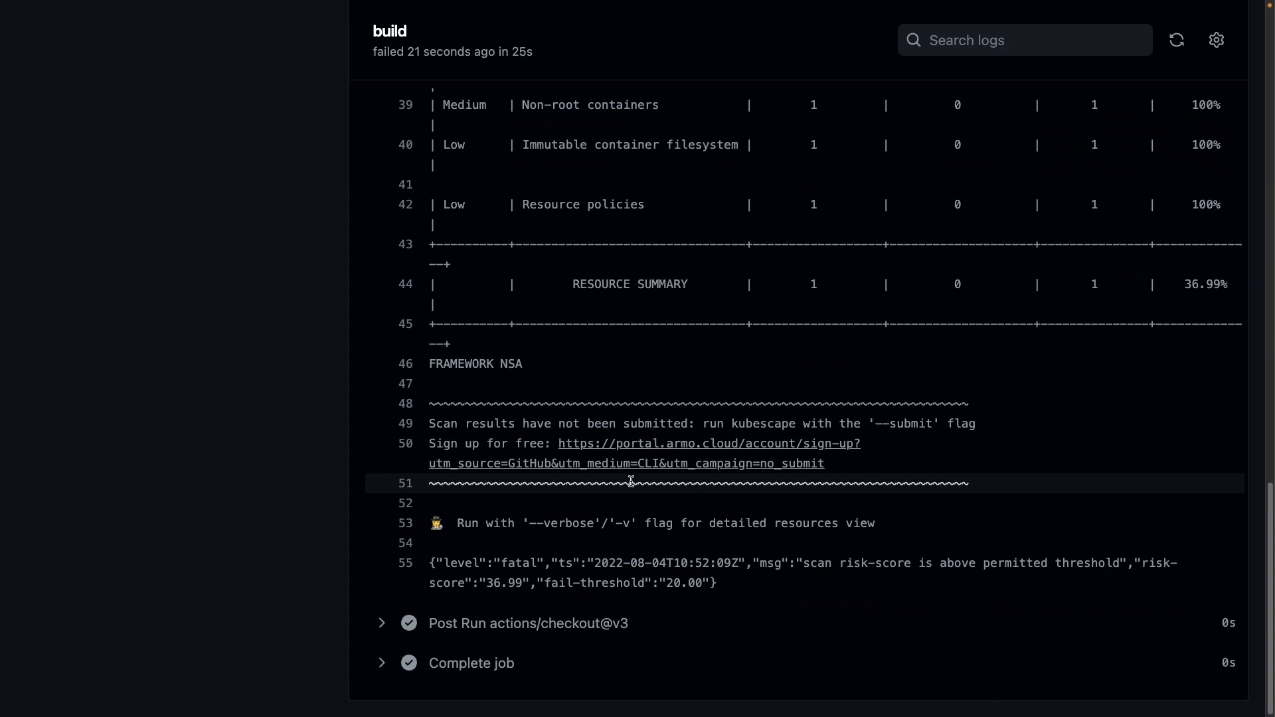
scroll("up", 3)
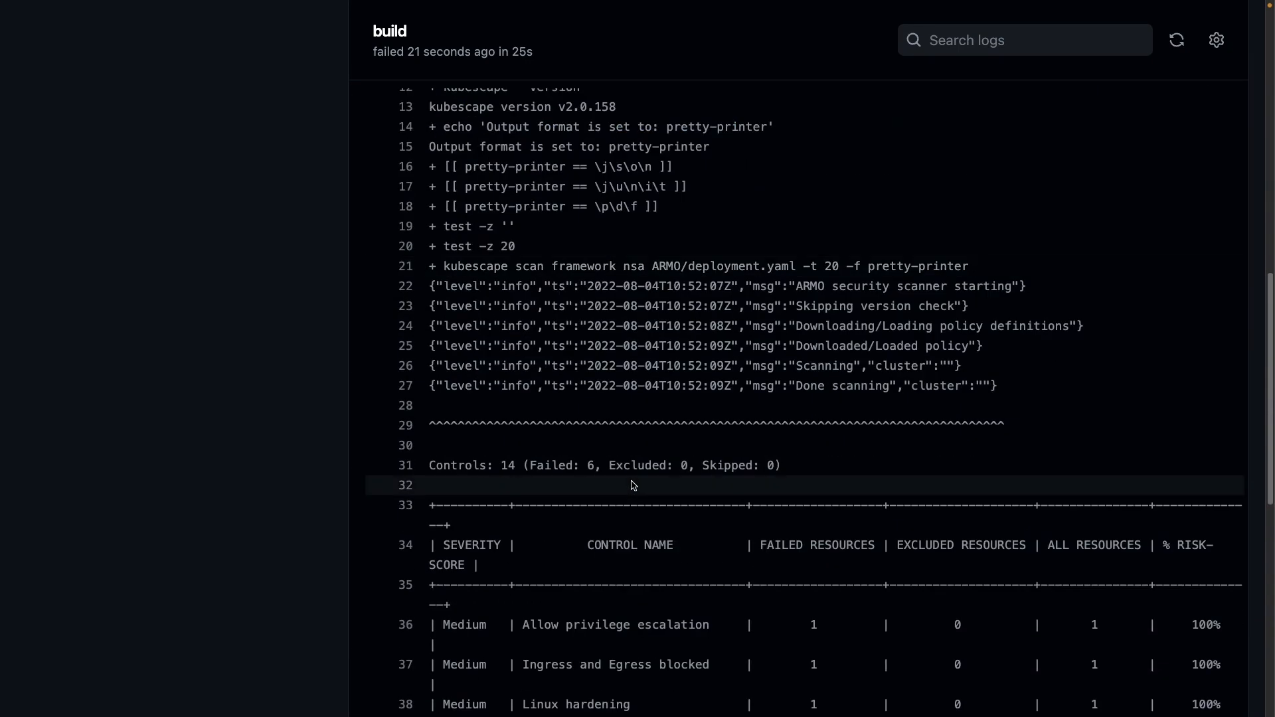
scroll("down", 3)
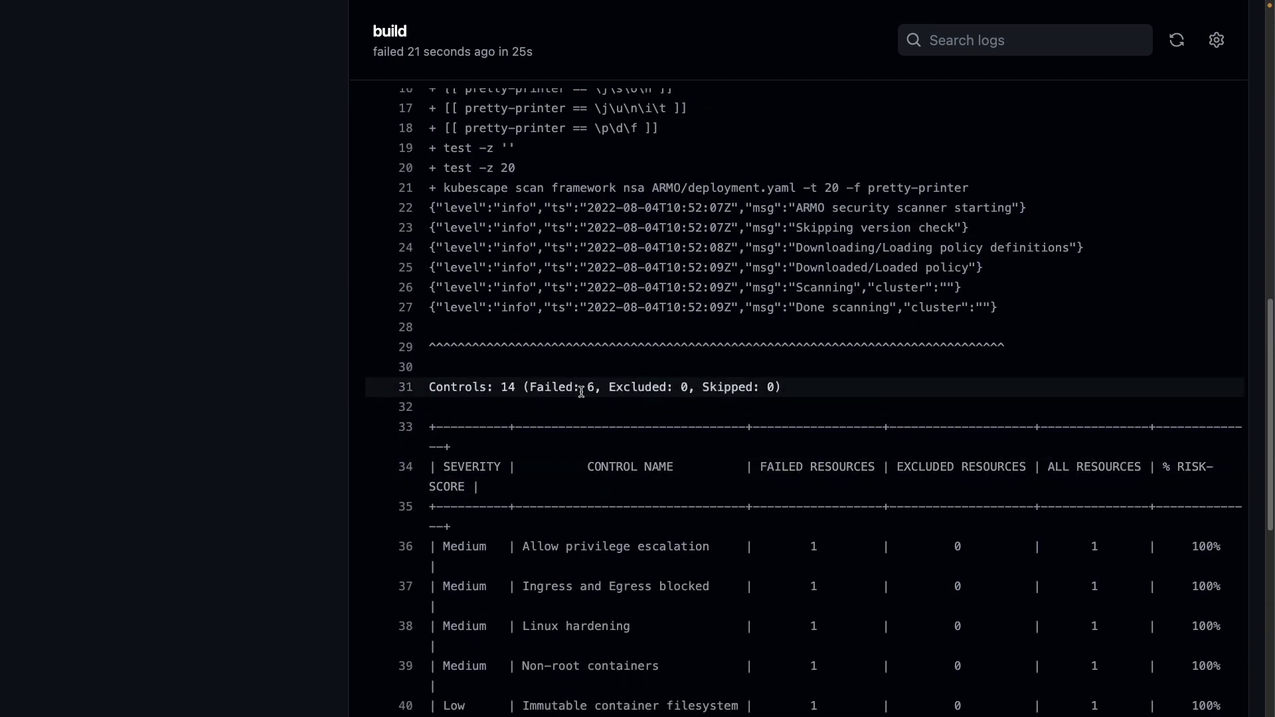
scroll("down", 3)
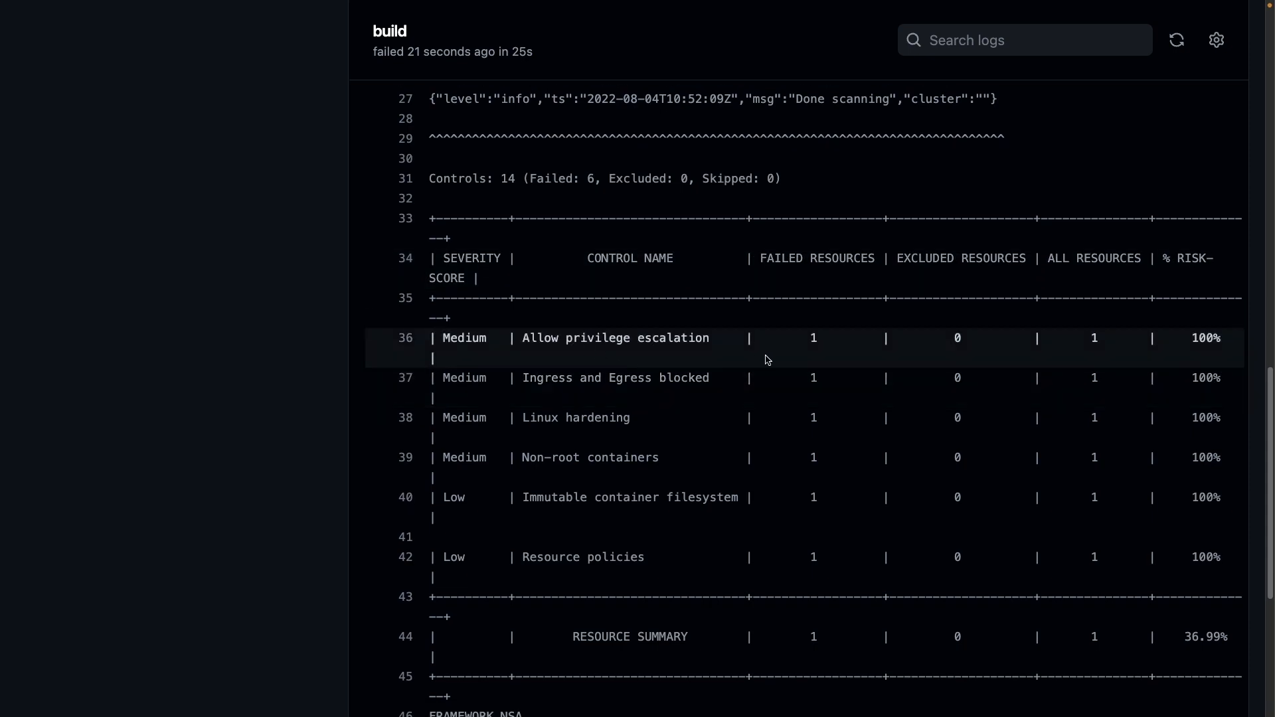
mouse_move(778, 391)
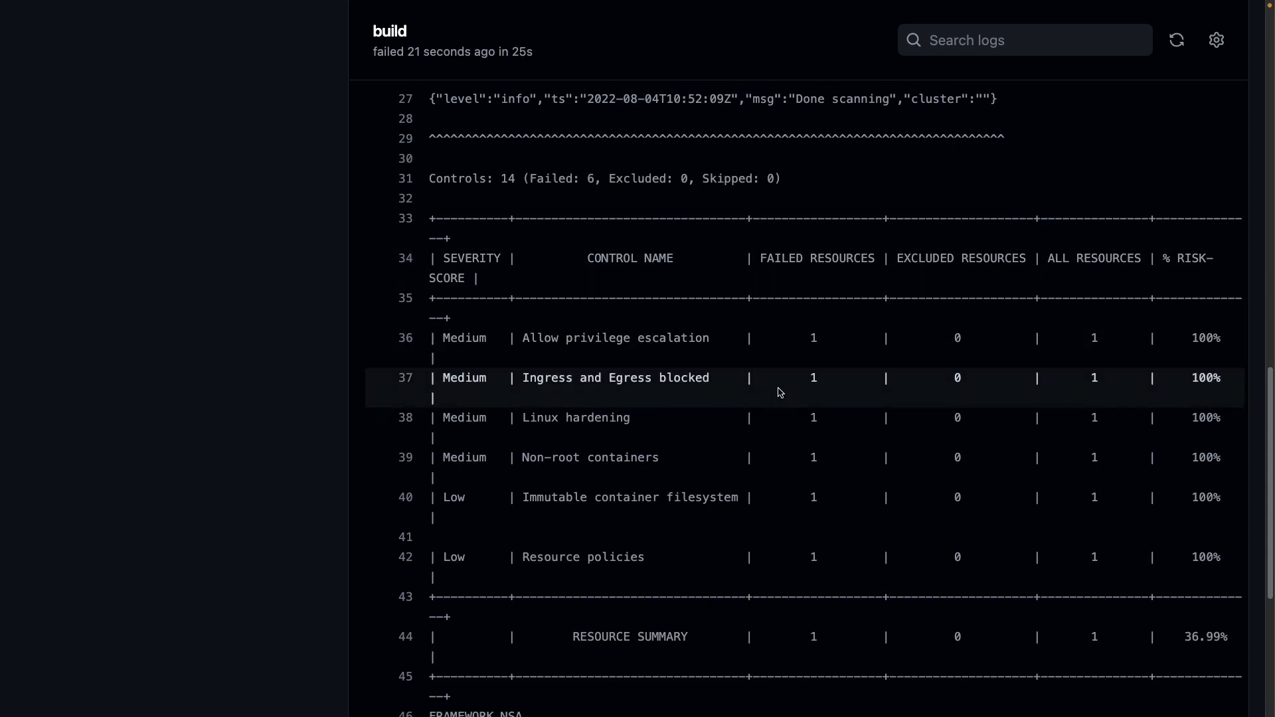
scroll("down", 3)
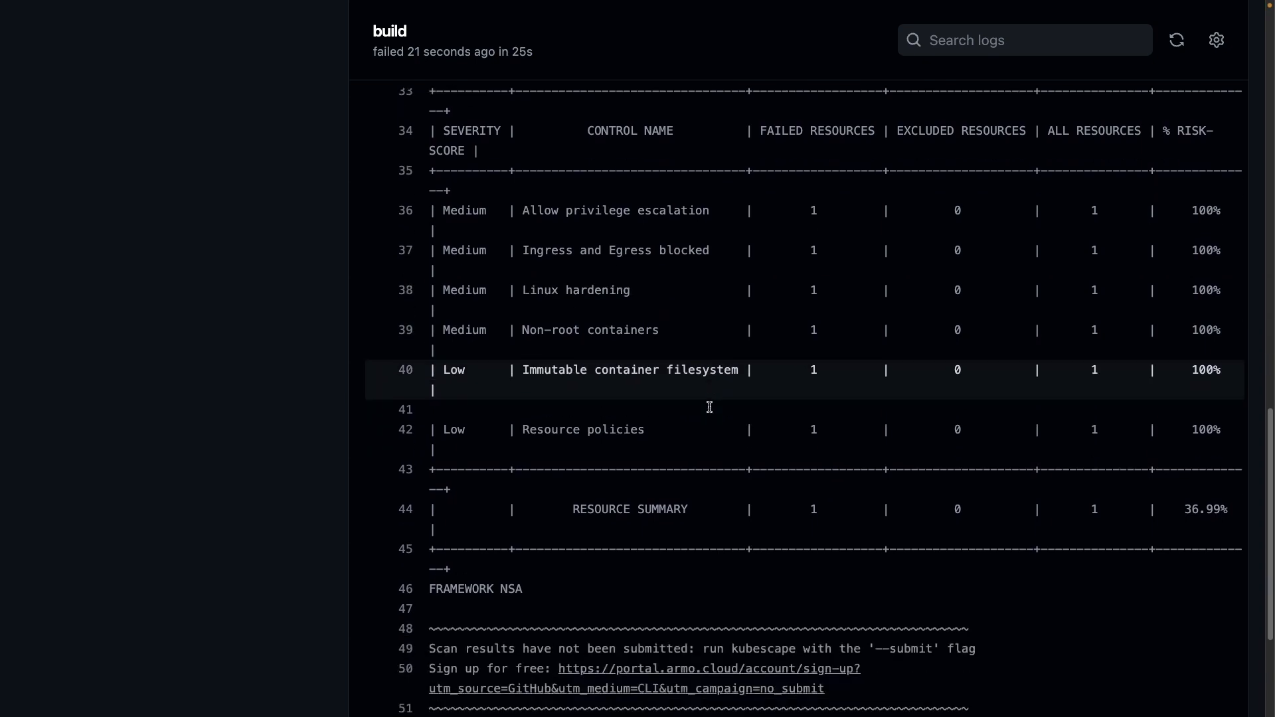
scroll("down", 3)
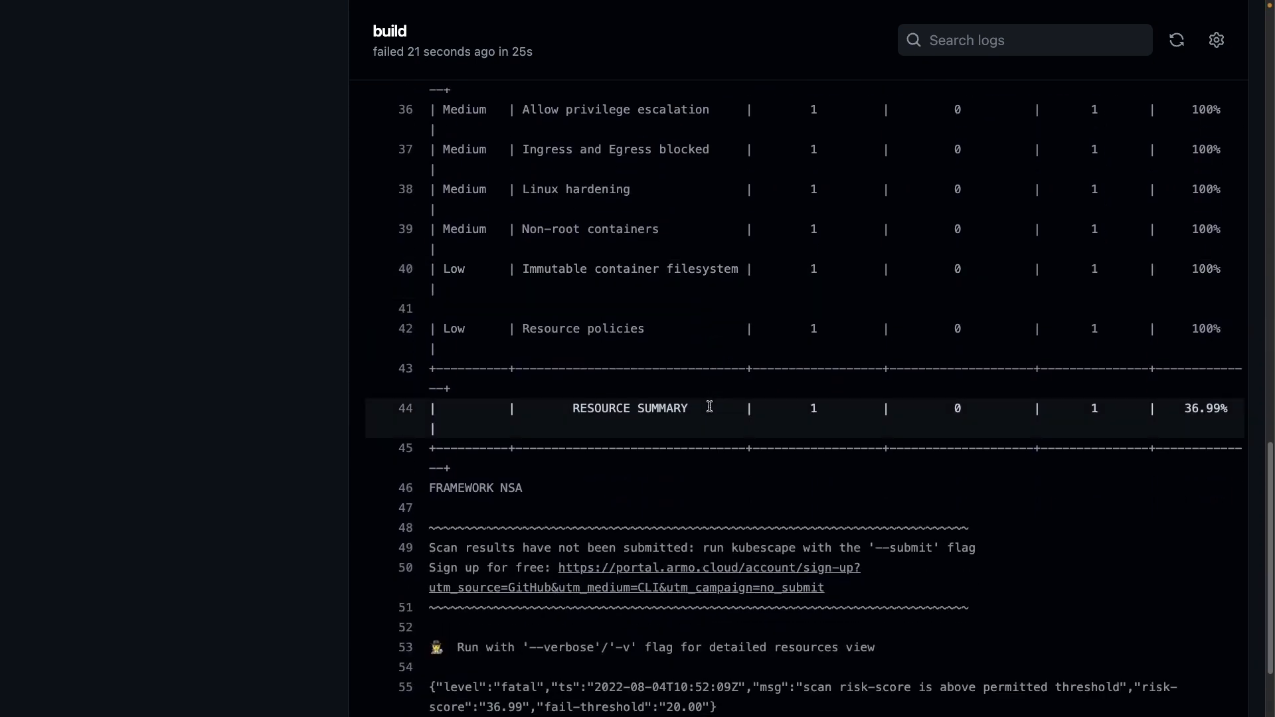
scroll("down", 3)
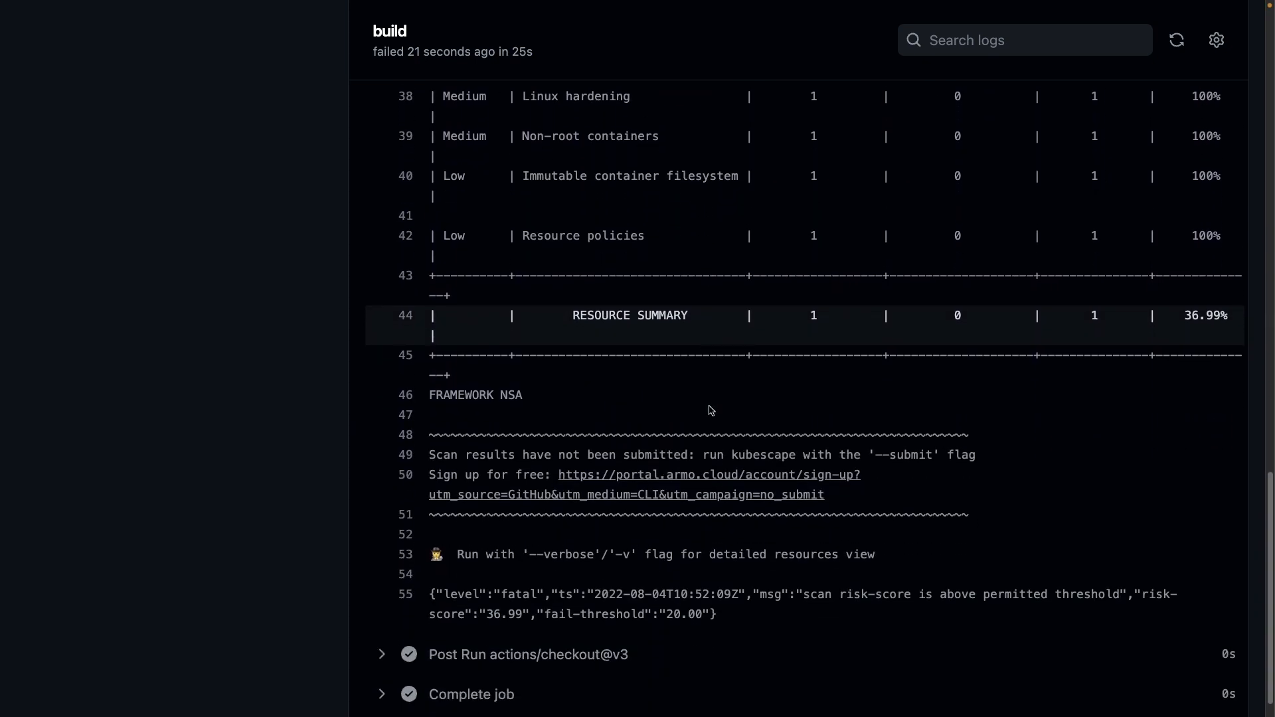